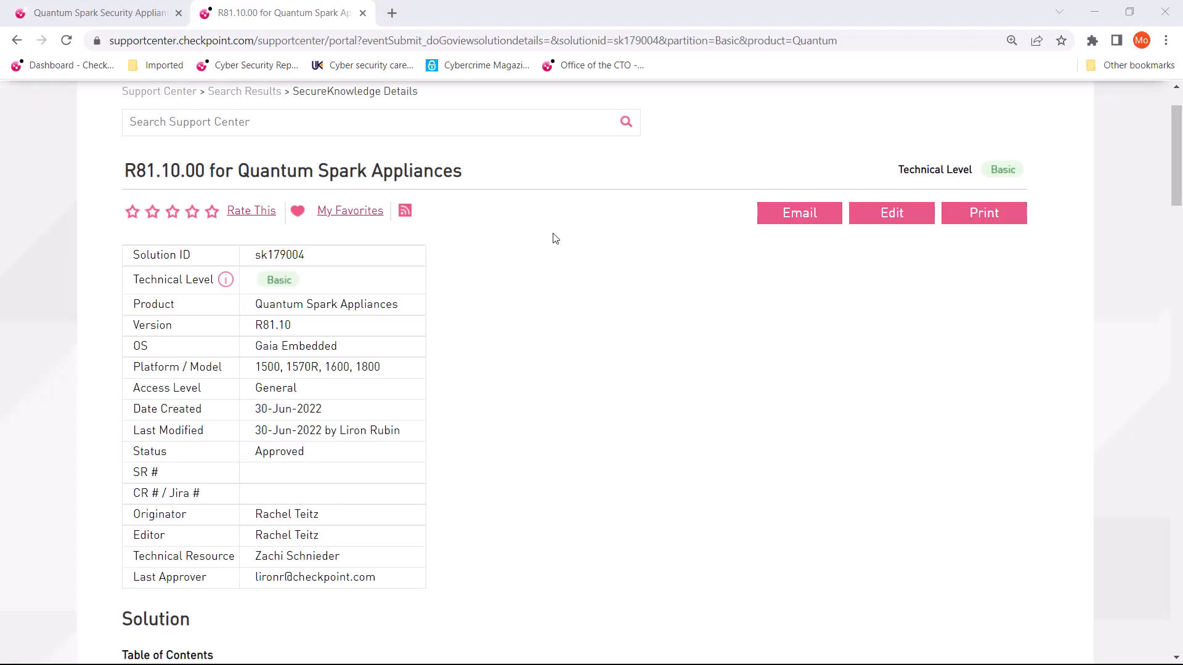
{"action": "mouse_move", "coordinate": [321, 277]}
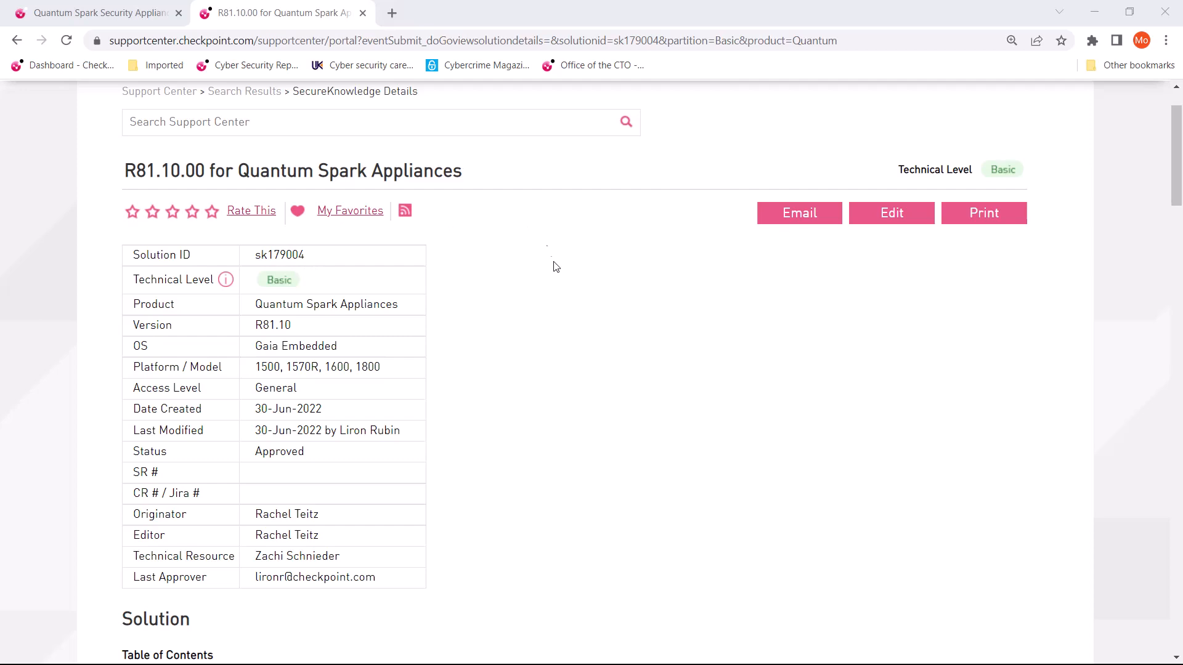
{"action": "mouse_move", "coordinate": [591, 424]}
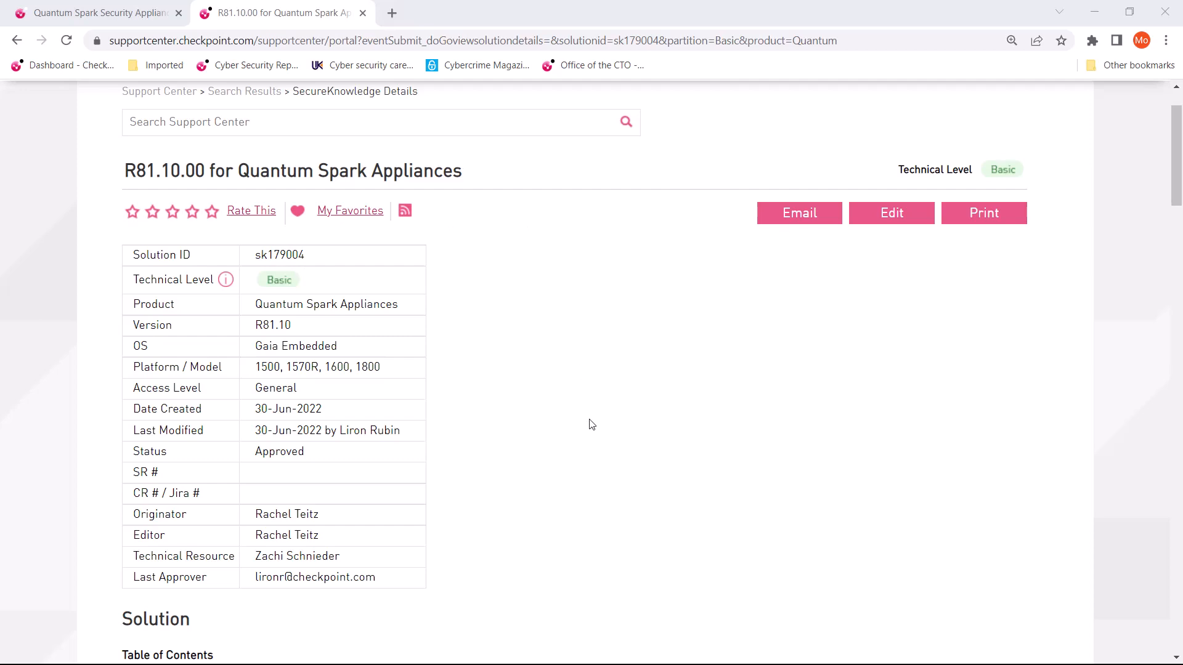
Scroll the sk179004 article past Introduction and What's New down to the Downloads package table
{"action": "scroll", "scroll_direction": "down", "scroll_amount": 3}
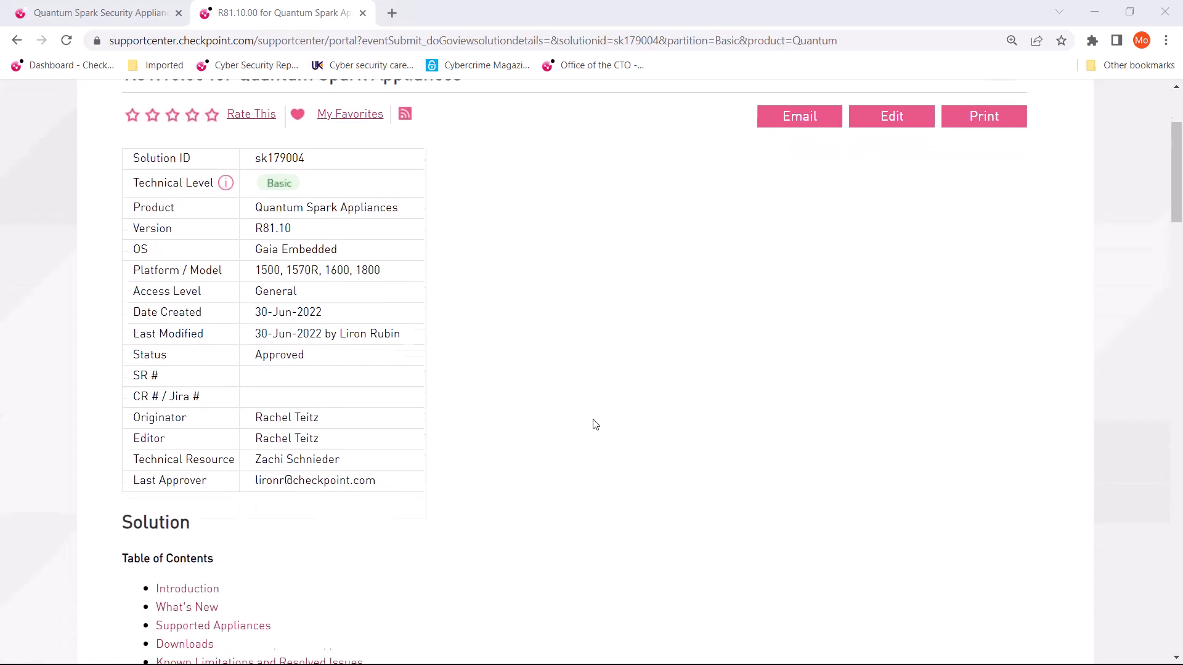
{"action": "scroll", "scroll_direction": "down", "scroll_amount": 3}
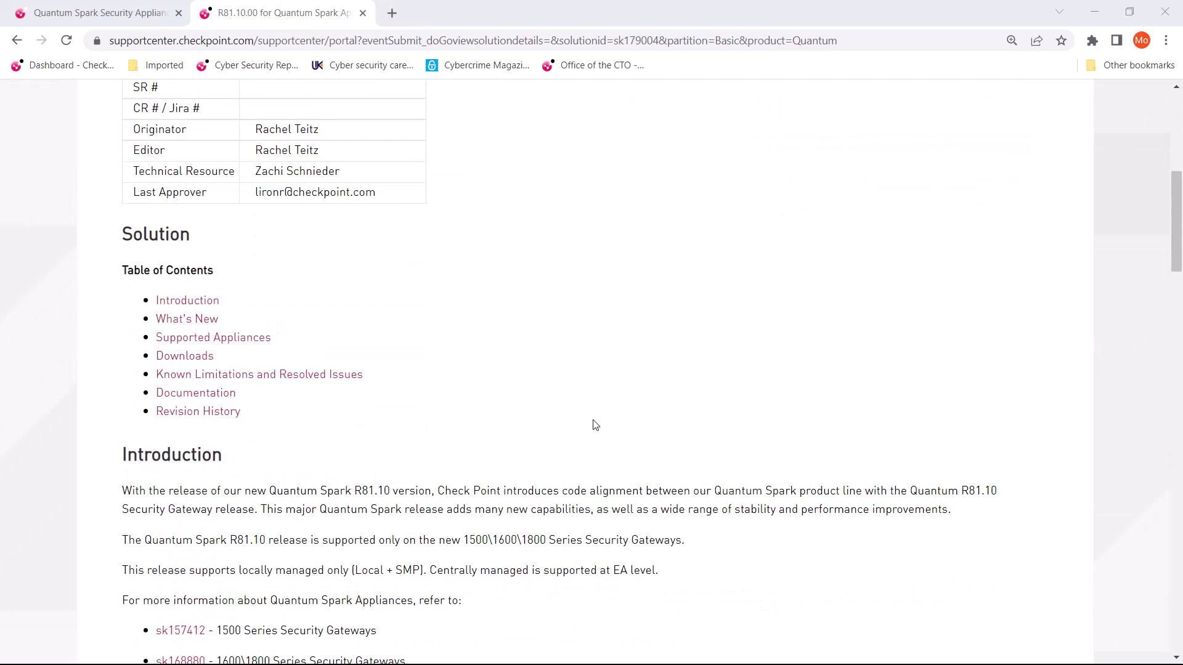
{"action": "scroll", "scroll_direction": "down", "scroll_amount": 3}
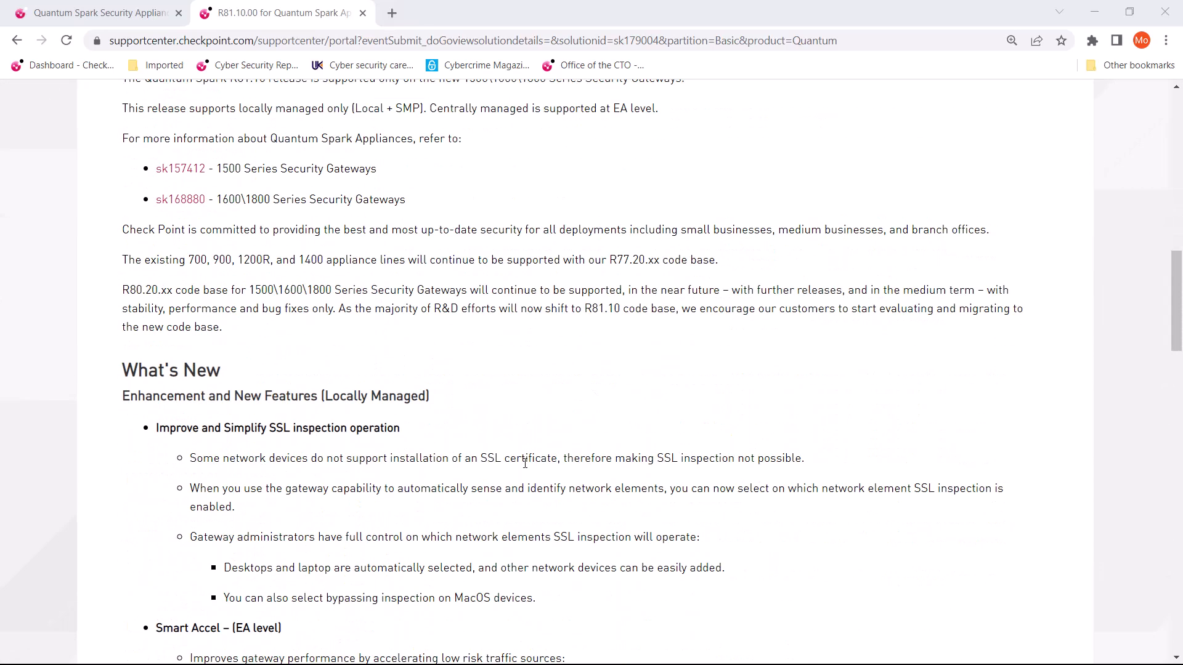
{"action": "scroll", "scroll_direction": "down", "scroll_amount": 3}
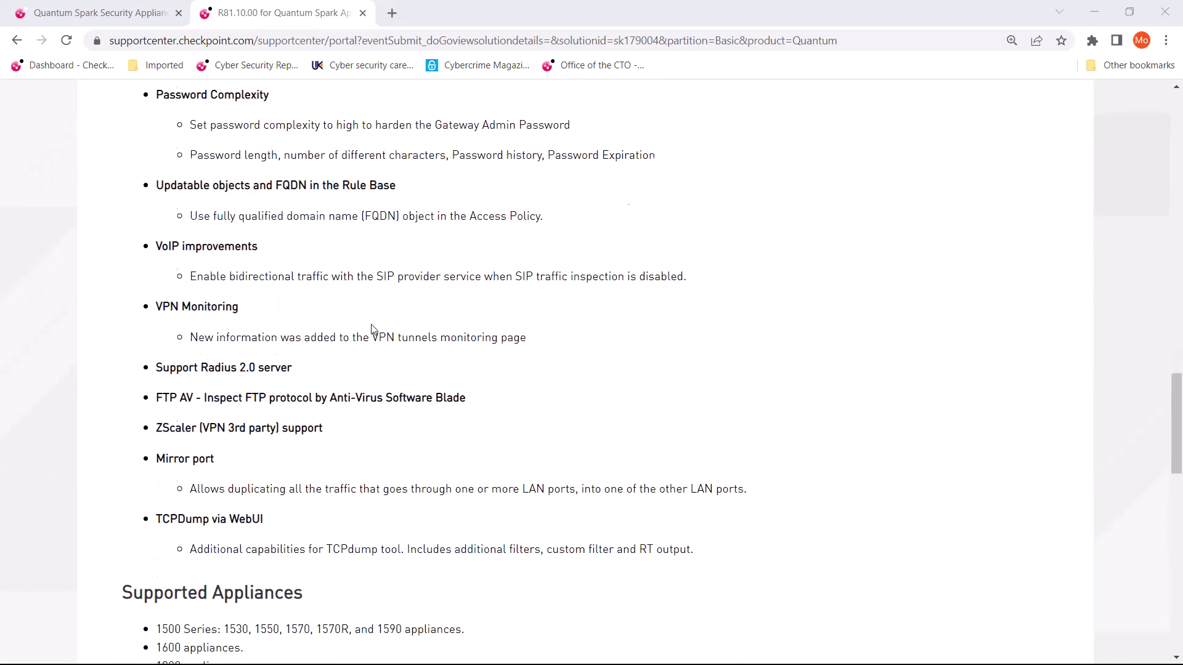
{"action": "scroll", "scroll_direction": "down", "scroll_amount": 3}
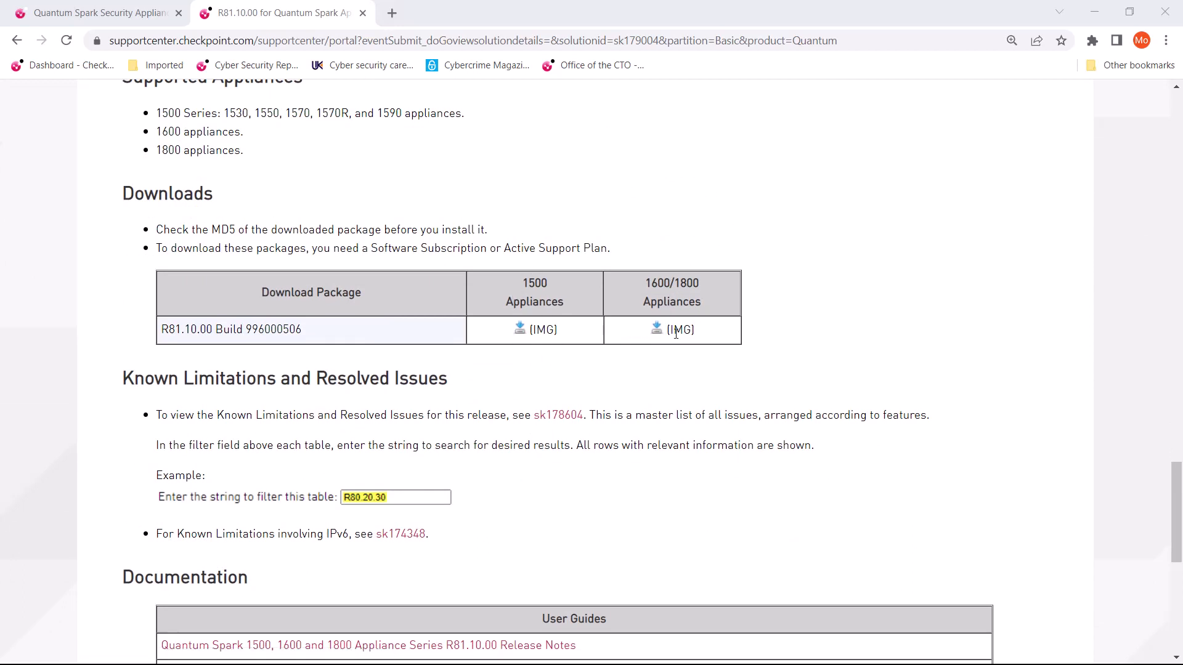
{"action": "mouse_move", "coordinate": [672, 335]}
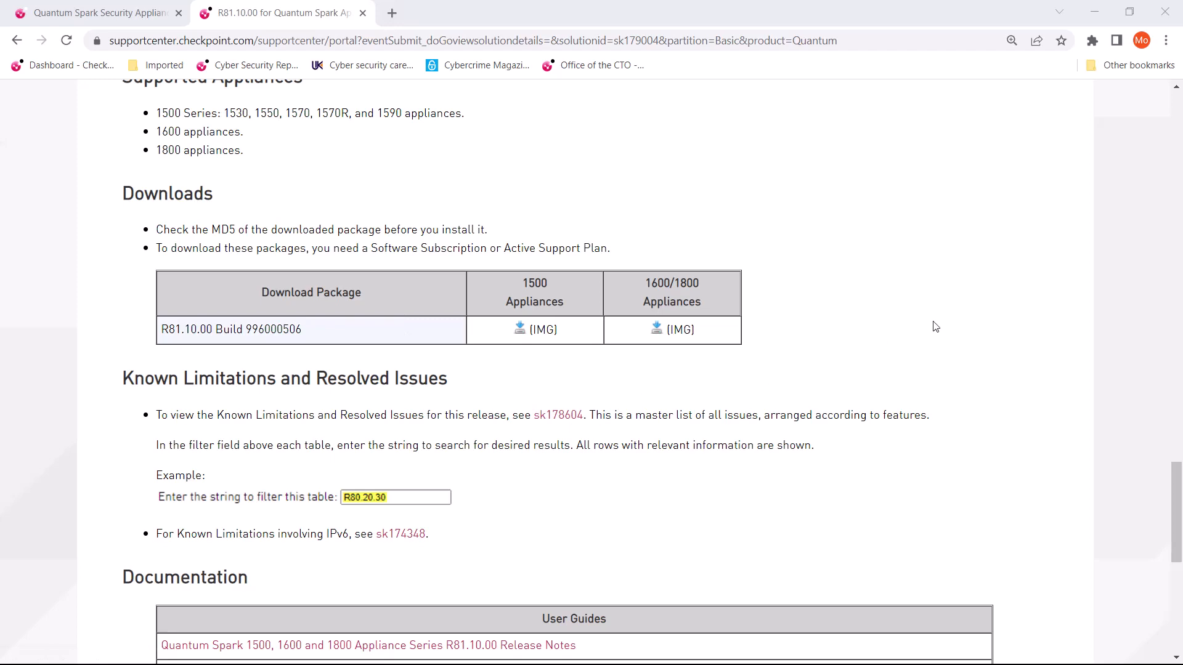
{"action": "scroll", "scroll_direction": "down", "scroll_amount": 3}
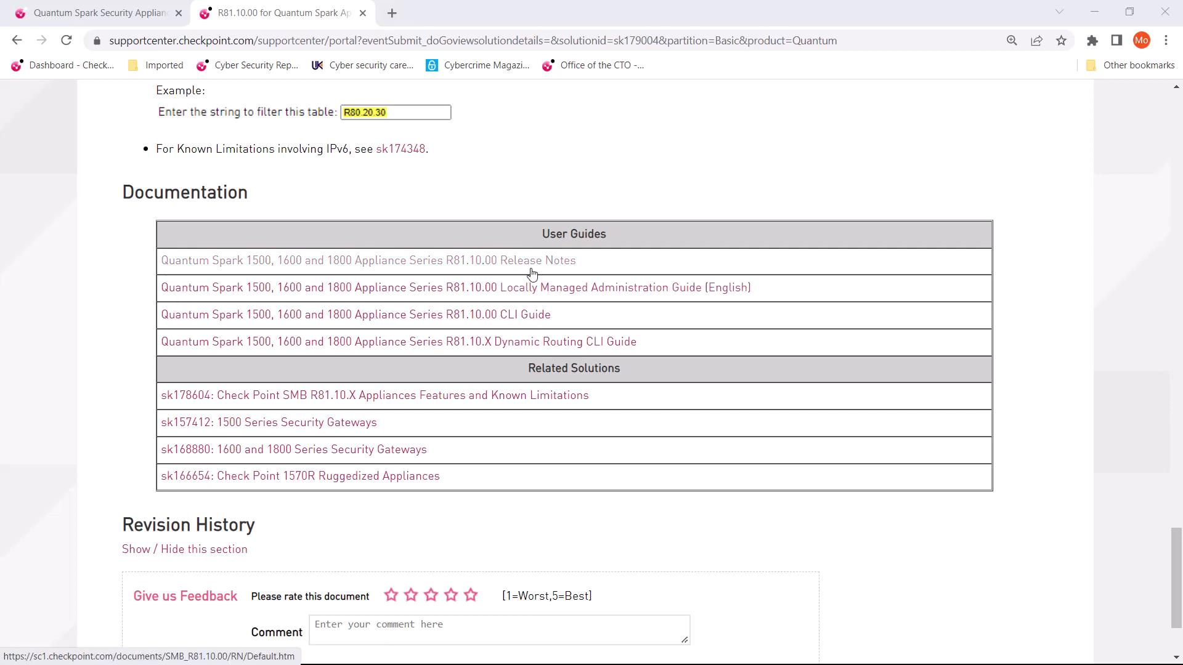
{"action": "mouse_move", "coordinate": [583, 293]}
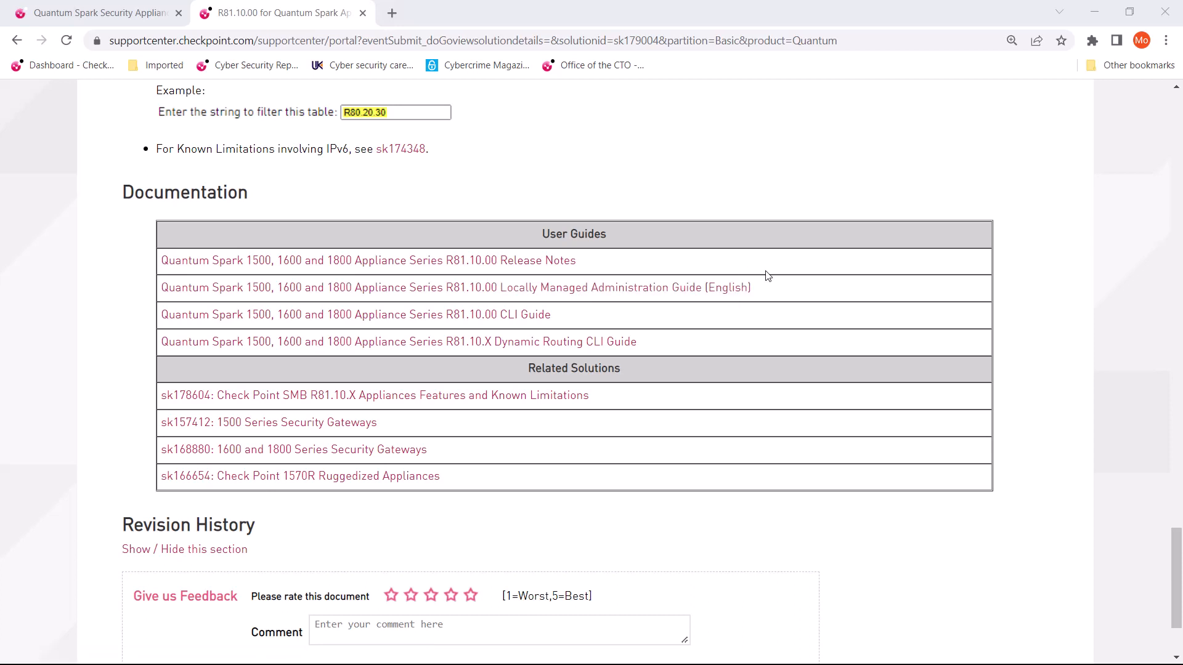
{"action": "mouse_move", "coordinate": [771, 274]}
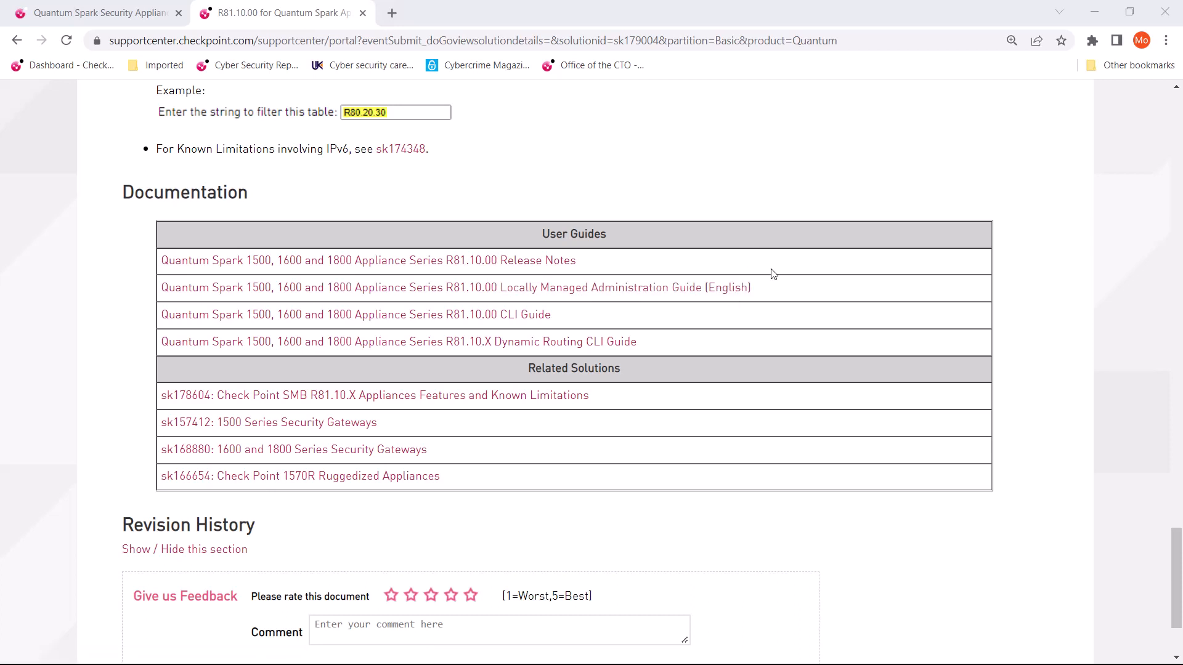
{"action": "mouse_move", "coordinate": [774, 289]}
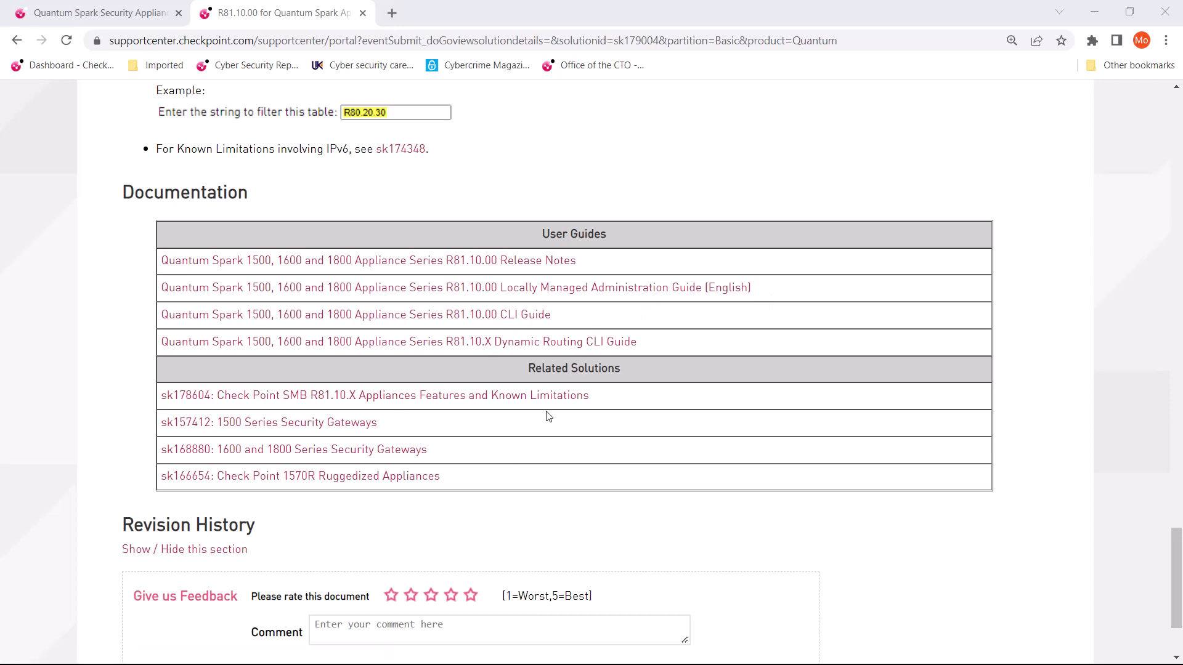
Highlight text in the Documentation table of user guides and related solutions
{"action": "left_click_drag", "start_coordinate": [477, 396], "coordinate": [588, 396]}
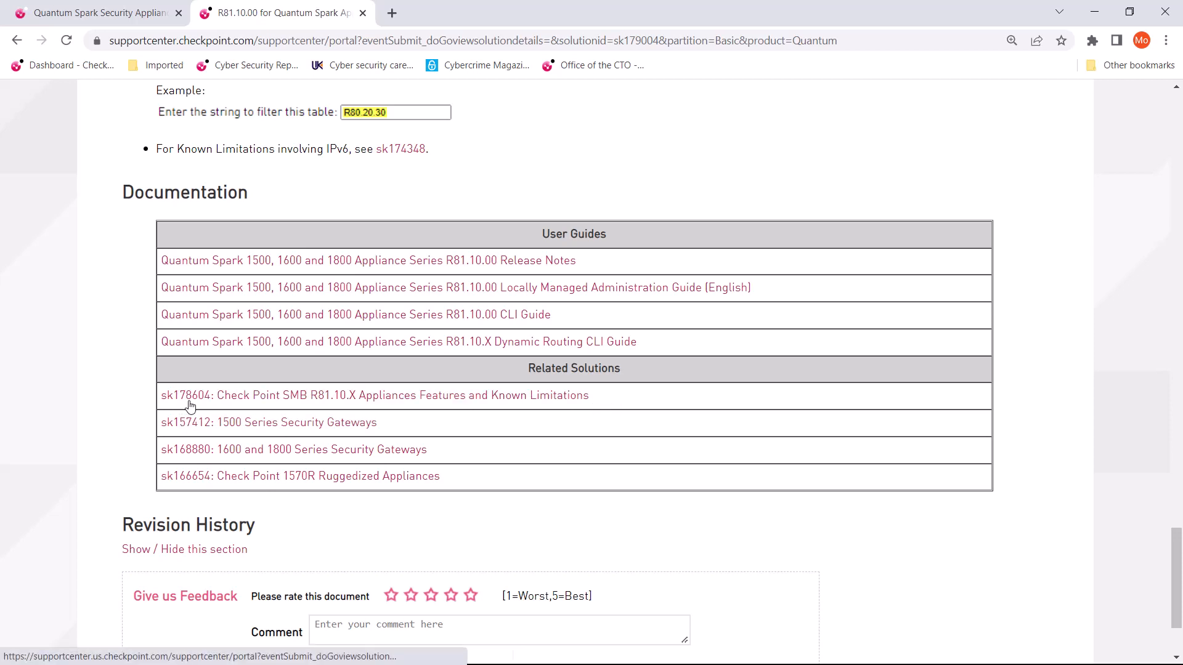
{"action": "mouse_move", "coordinate": [359, 396]}
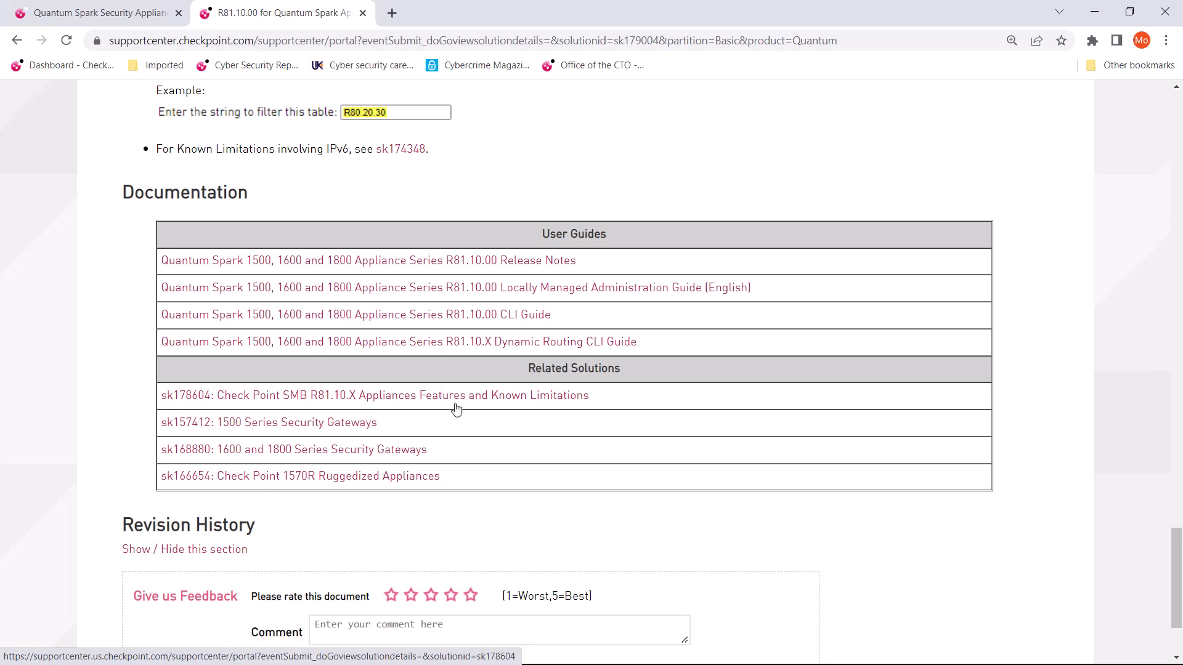
{"action": "mouse_move", "coordinate": [456, 402]}
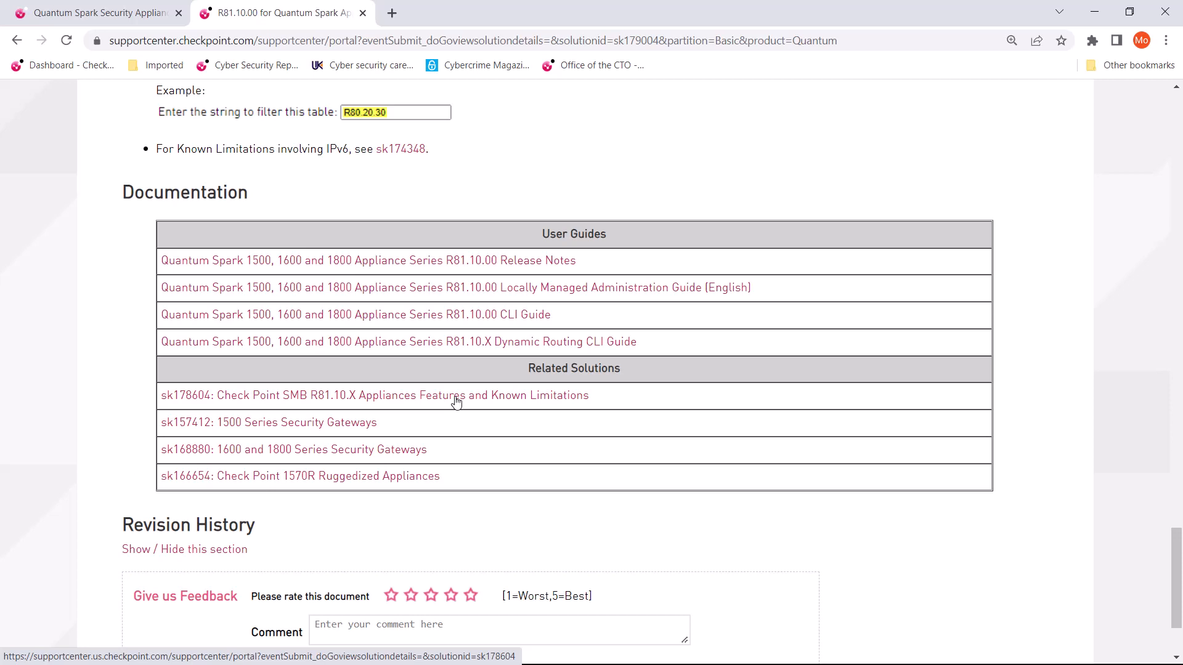
{"action": "mouse_move", "coordinate": [485, 401]}
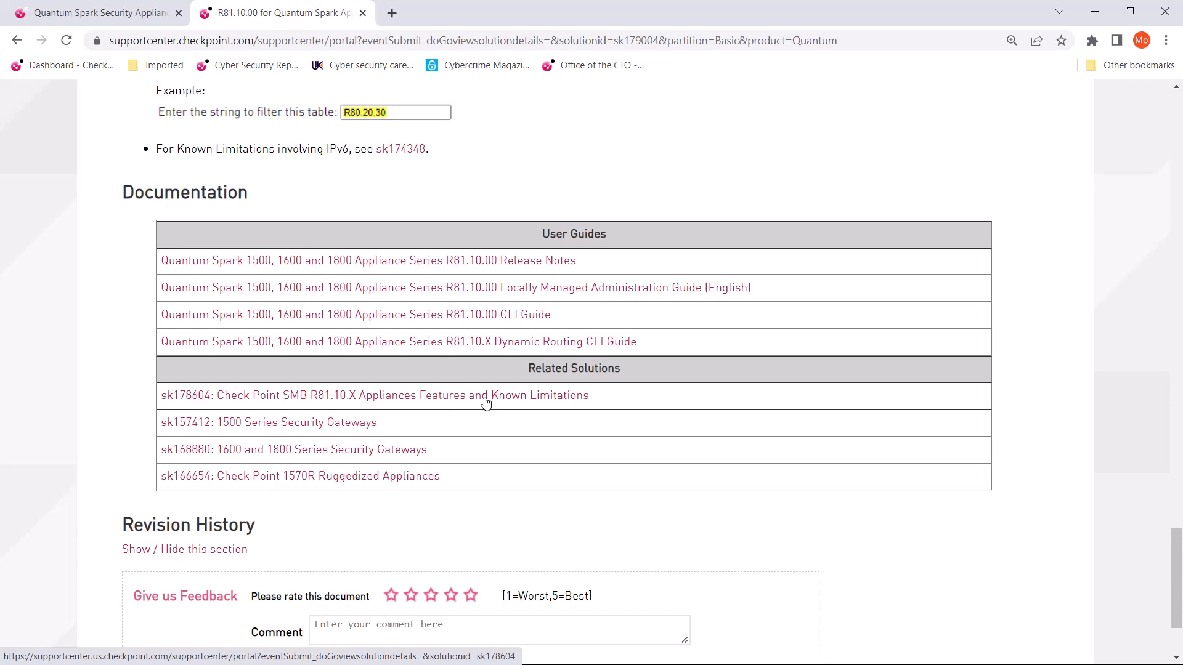
{"action": "mouse_move", "coordinate": [487, 405]}
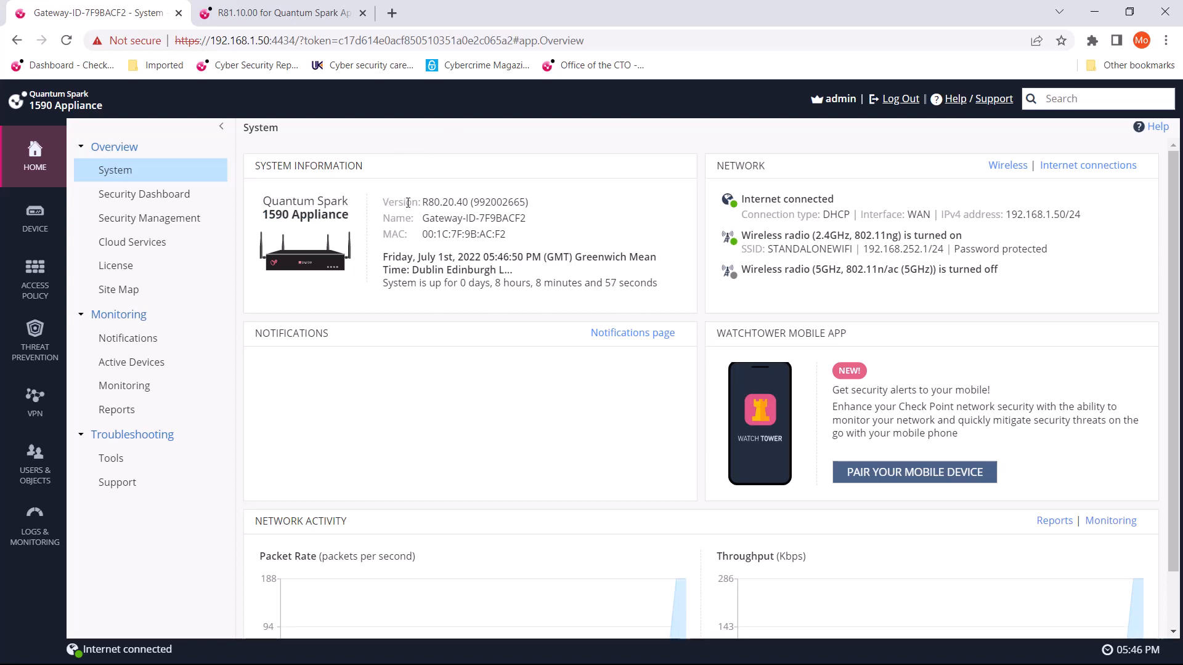
Highlight the current firmware version R80.20.40 on Home > System, then go to the DEVICE section
{"action": "double_click", "coordinate": [445, 200]}
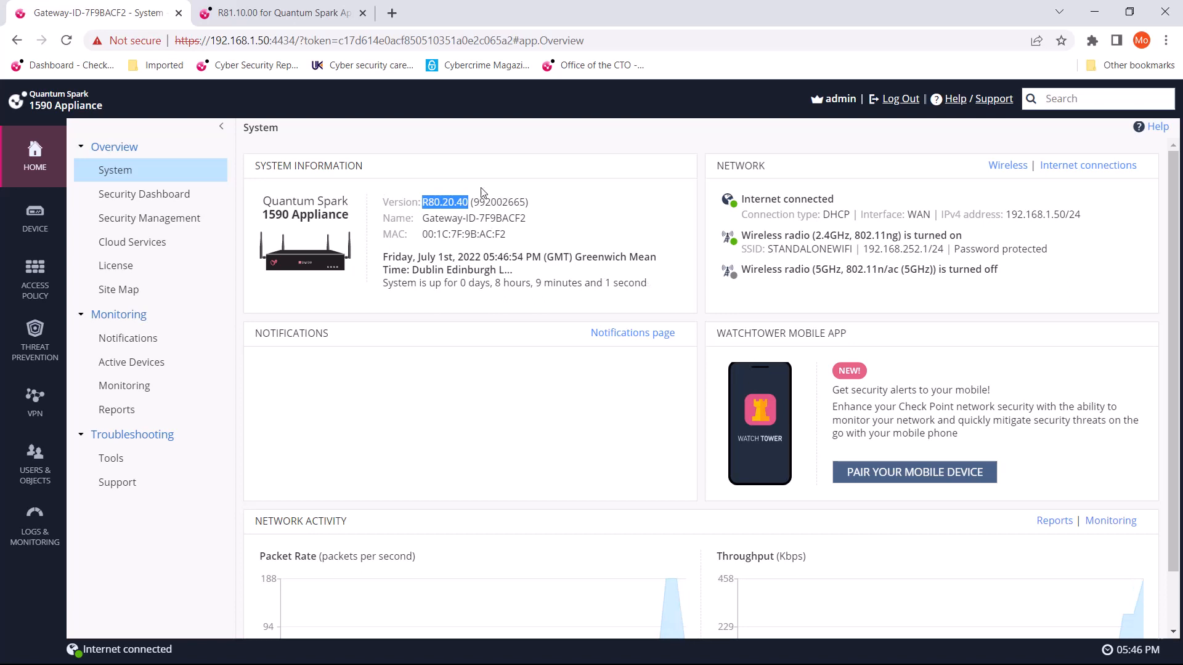
{"action": "mouse_move", "coordinate": [540, 214]}
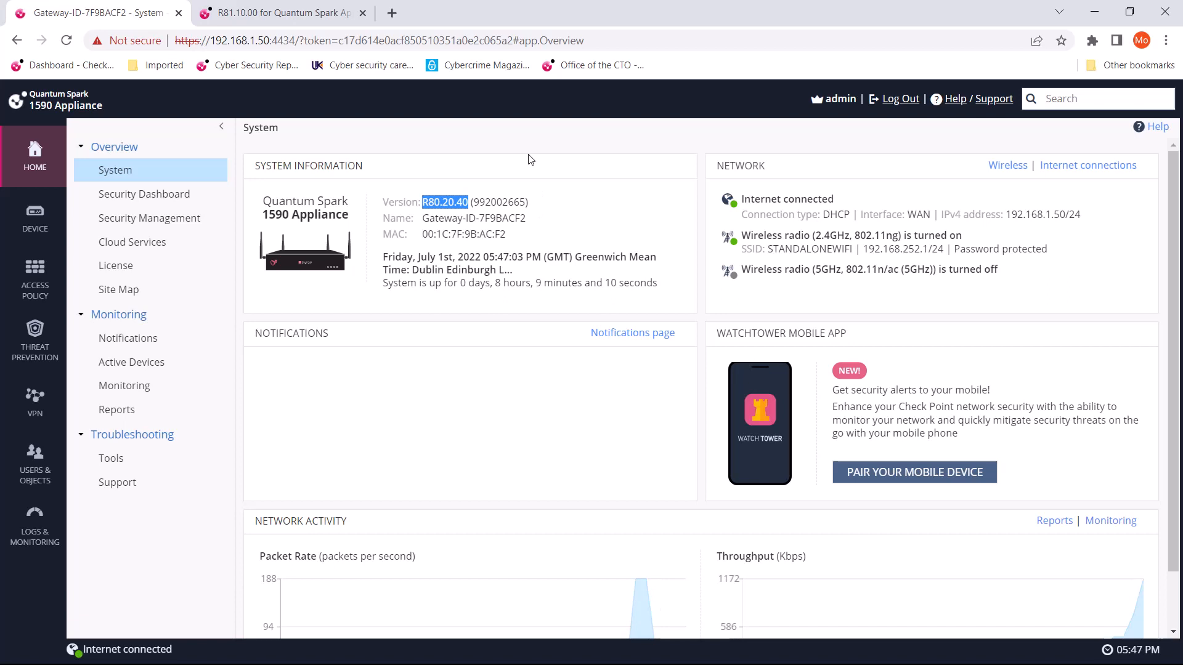
{"action": "left_click", "coordinate": [34, 219]}
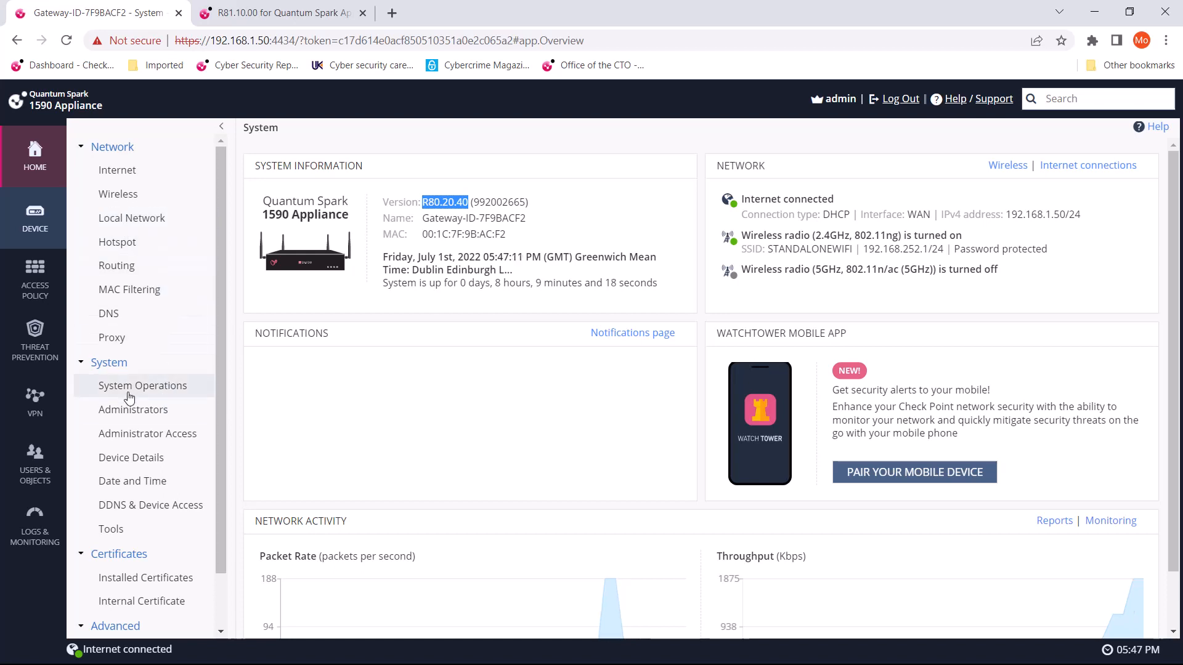
Launch the Firmware Upgrade Wizard via System Operations > Manual Upgrade
{"action": "left_click", "coordinate": [143, 386]}
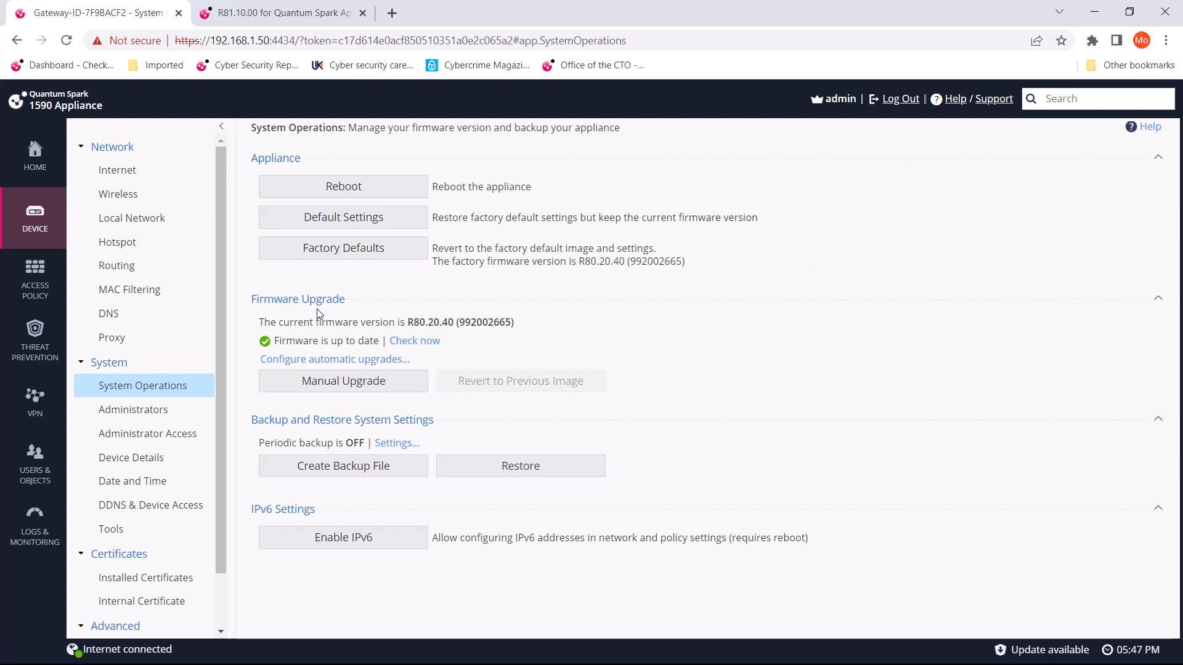
{"action": "mouse_move", "coordinate": [344, 307]}
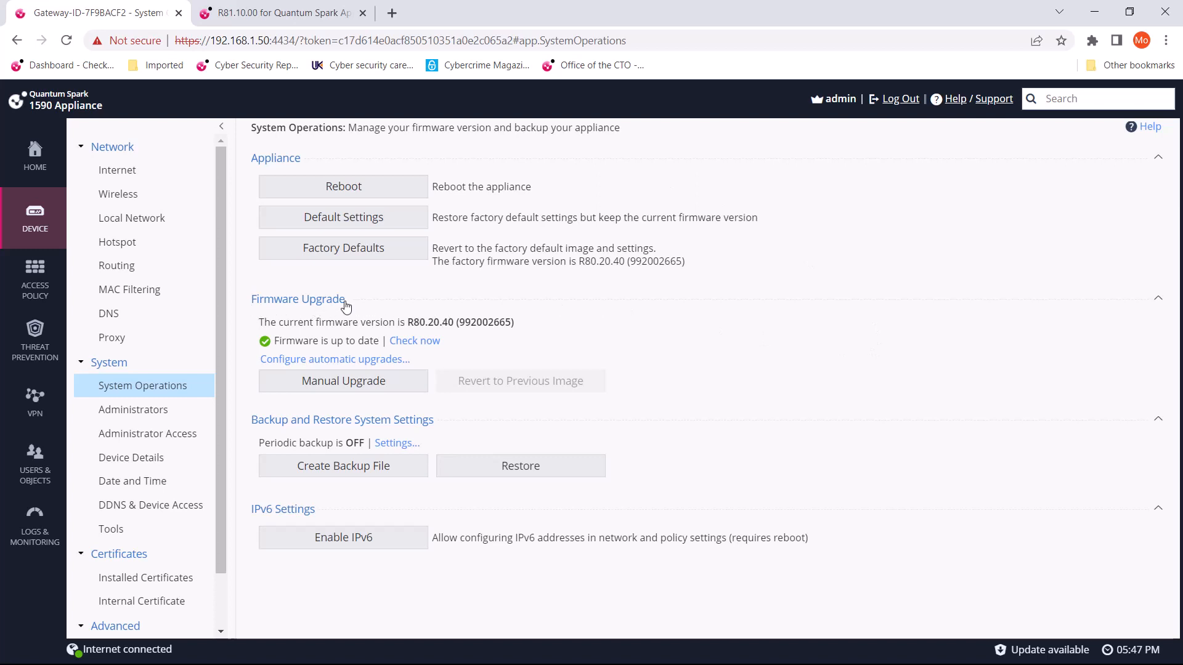
{"action": "mouse_move", "coordinate": [358, 413]}
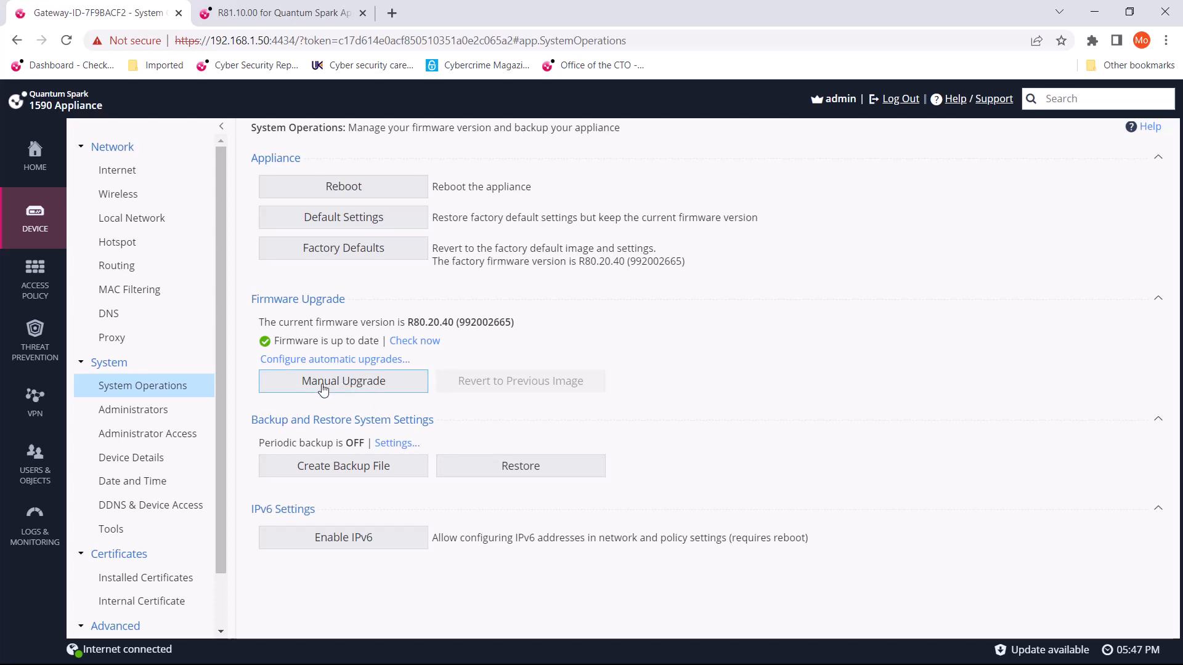
{"action": "left_click", "coordinate": [342, 381]}
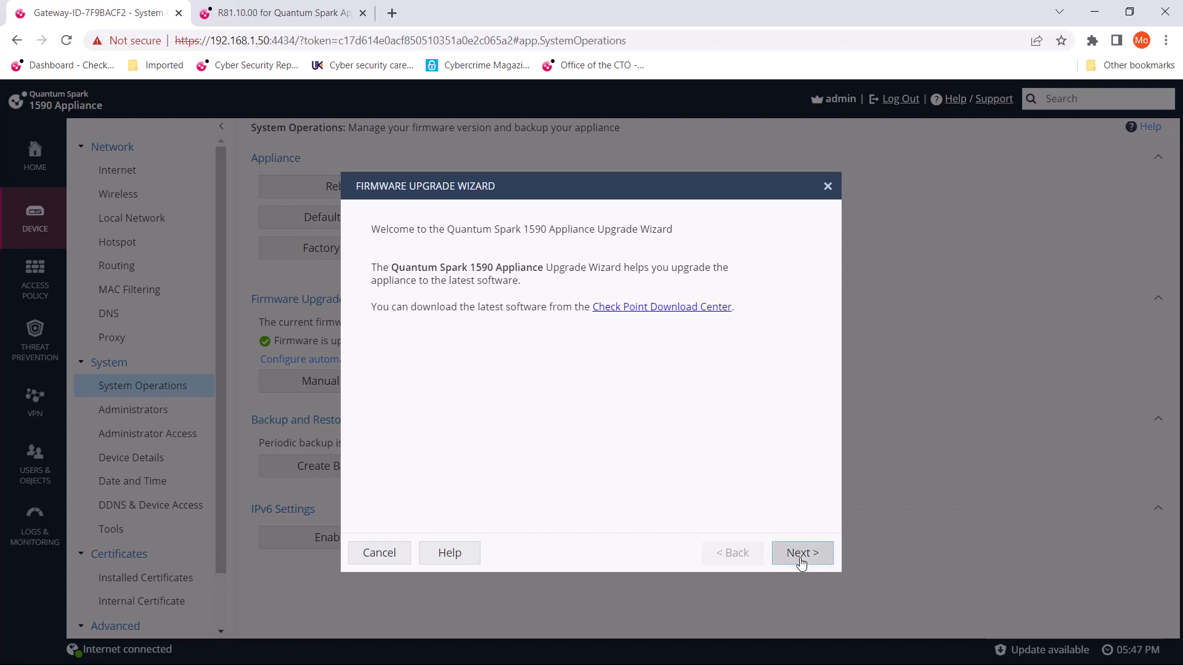
Upload the fw1_vx_dep_R81_10_00_996000506 image from Downloads until the wizard reports Upload finished
{"action": "left_click", "coordinate": [801, 552]}
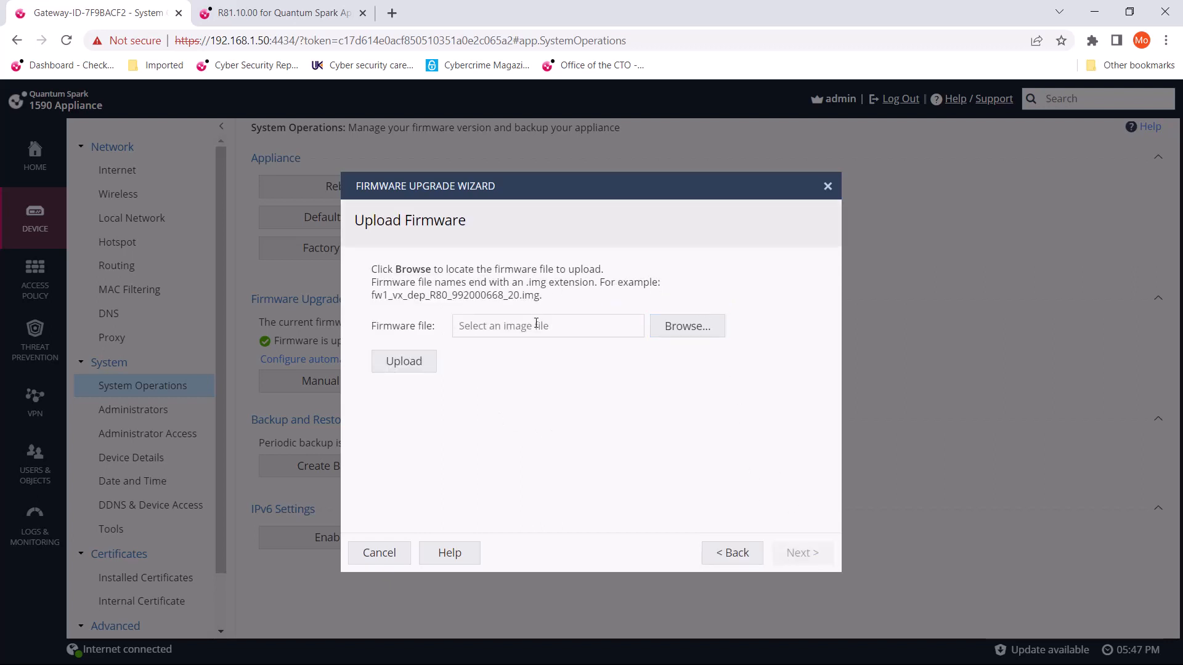
{"action": "mouse_move", "coordinate": [686, 325]}
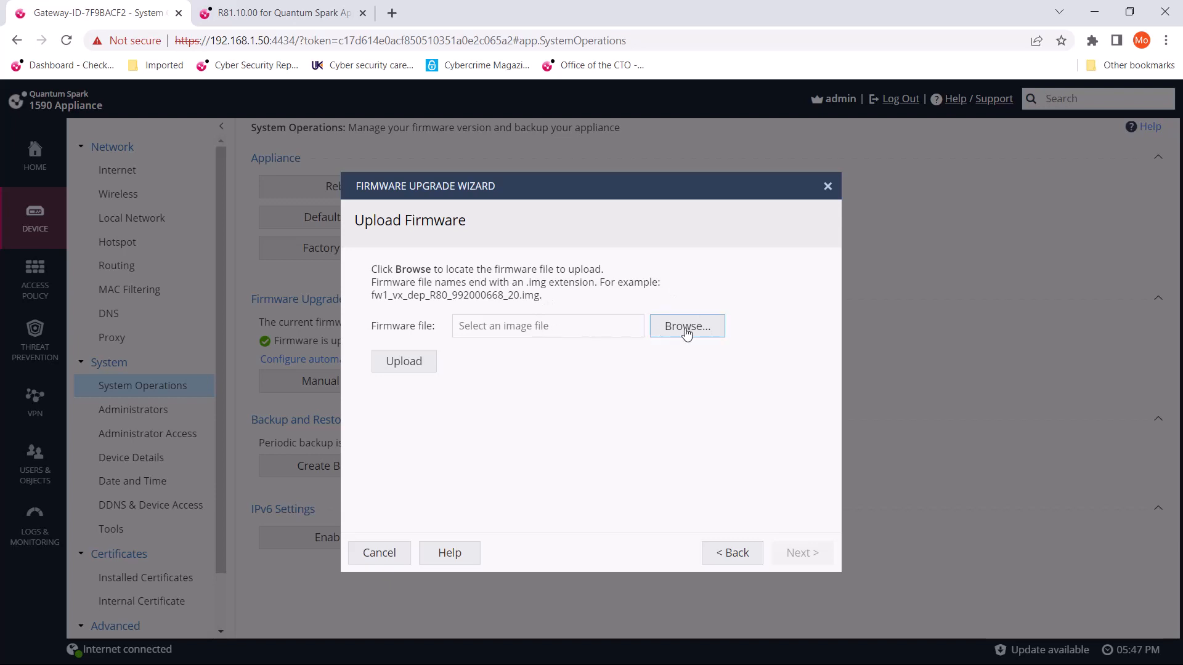
{"action": "left_click", "coordinate": [686, 325]}
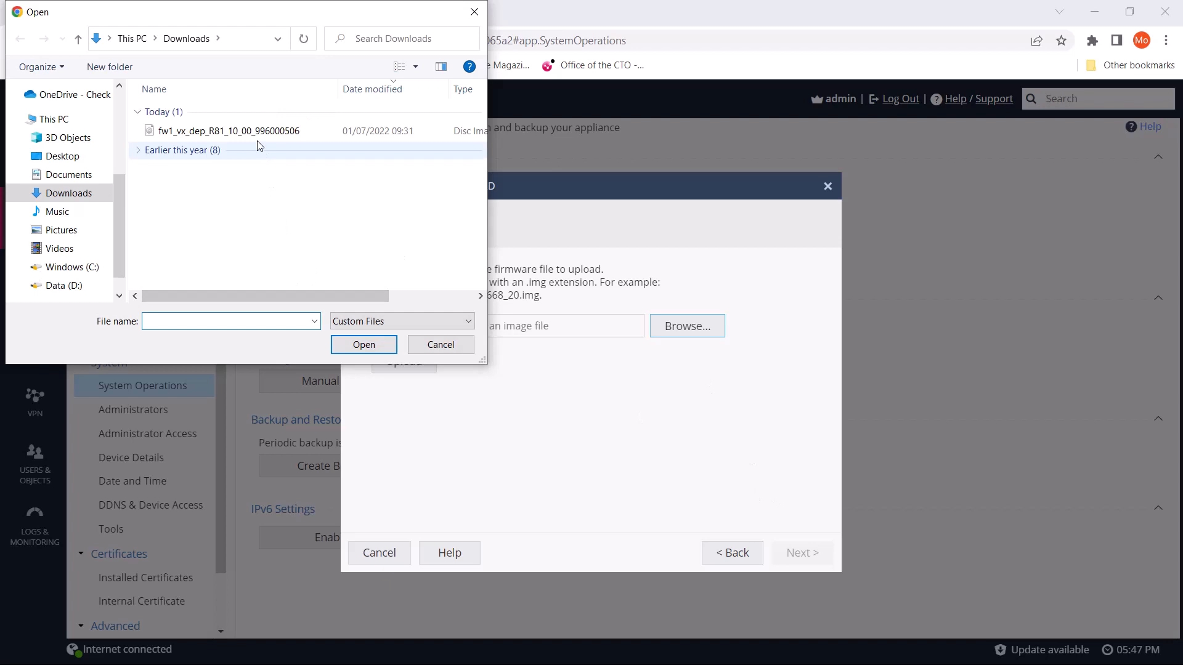
{"action": "left_click", "coordinate": [229, 131]}
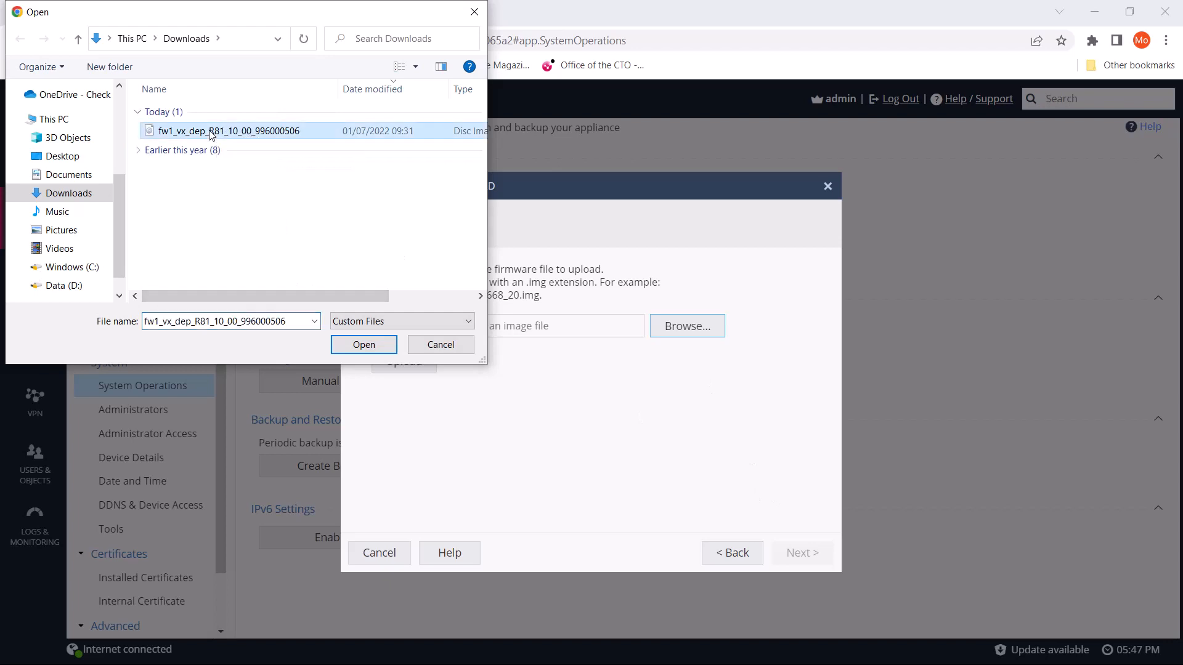
{"action": "left_click", "coordinate": [363, 344]}
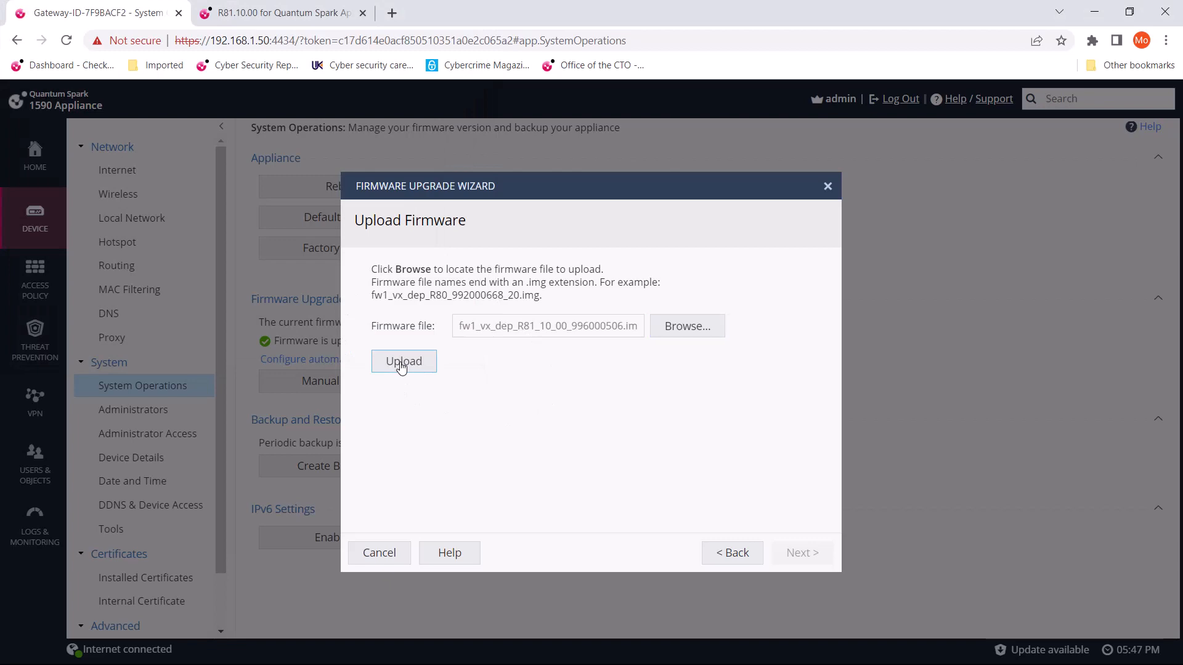
{"action": "left_click", "coordinate": [404, 361]}
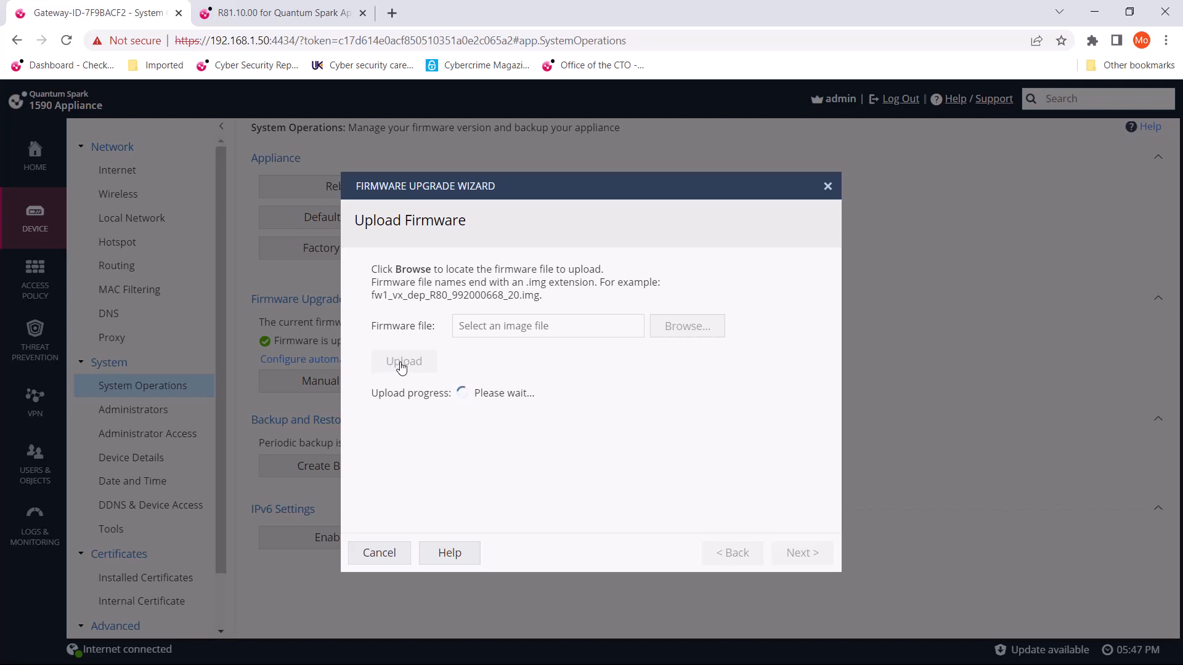
{"action": "left_click", "coordinate": [404, 361]}
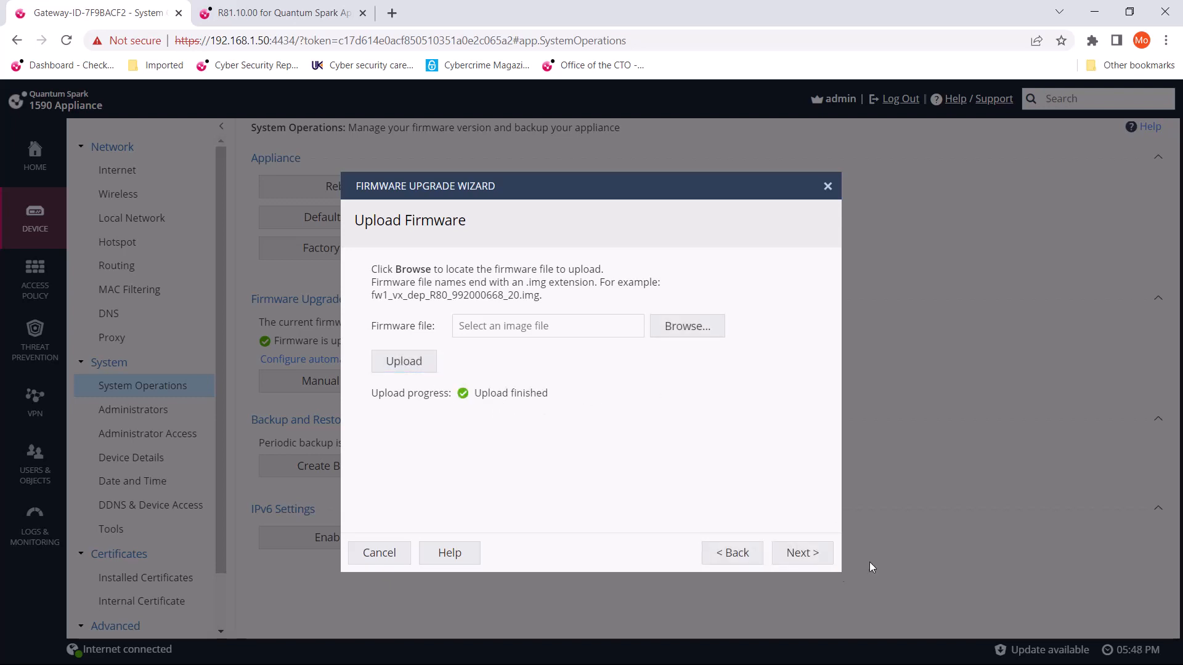
Review the R80.20.40 to R81.10 version change in Upgrade Settings and start the upgrade
{"action": "left_click", "coordinate": [801, 552]}
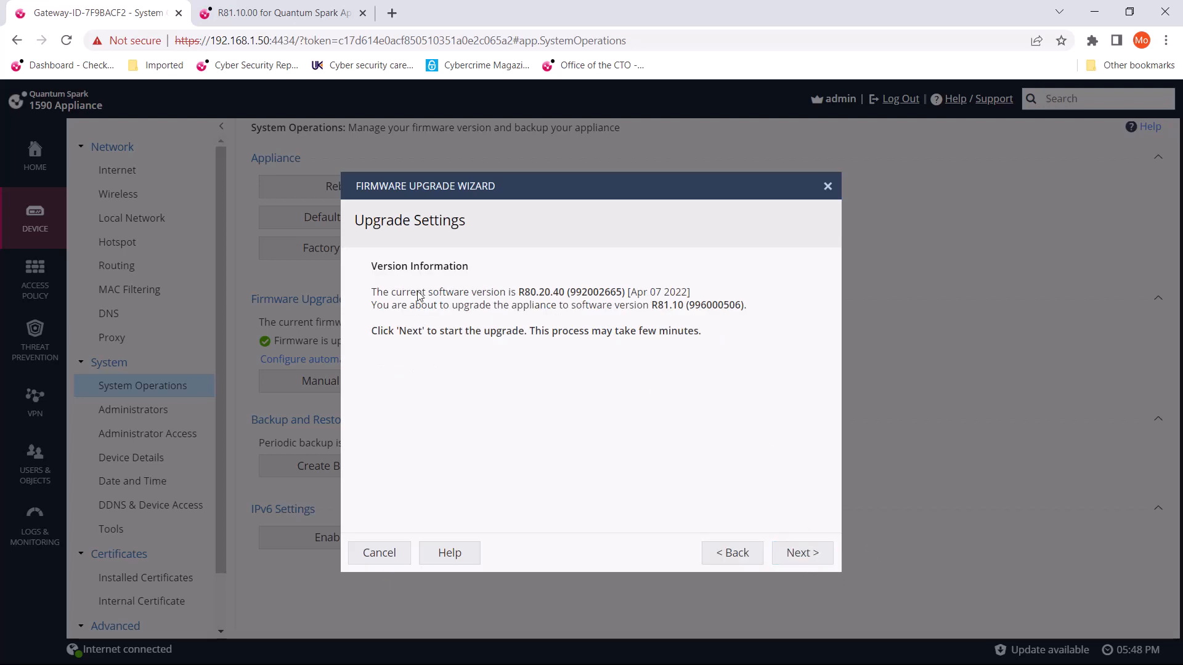
{"action": "mouse_move", "coordinate": [565, 309]}
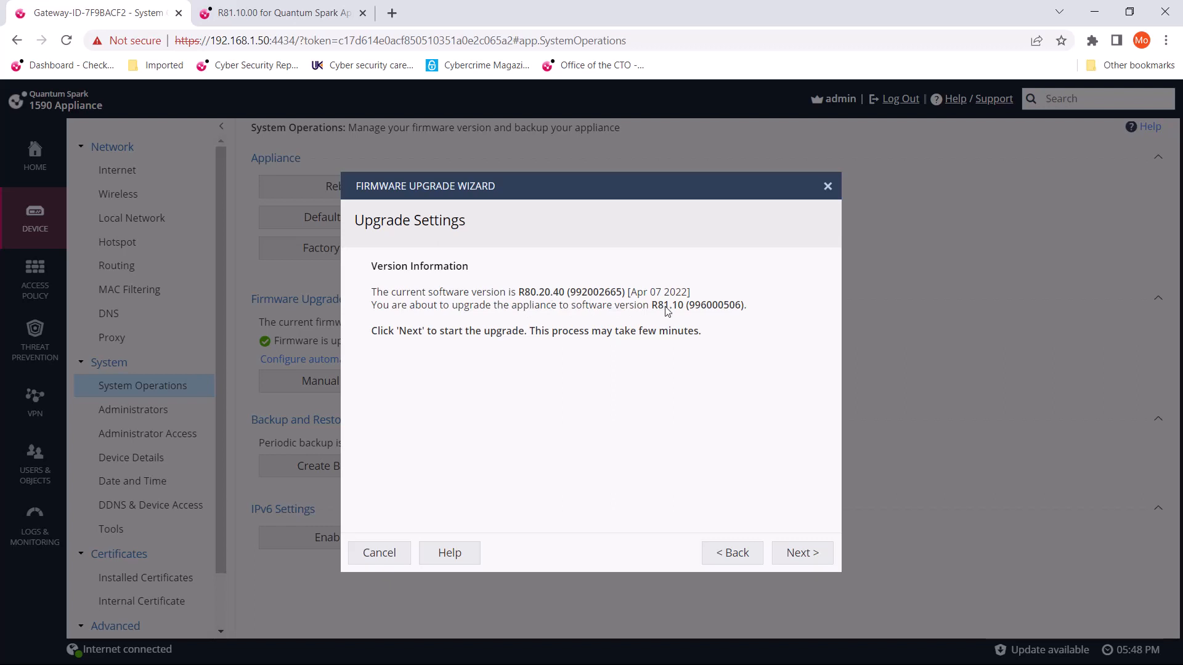
{"action": "mouse_move", "coordinate": [496, 291]}
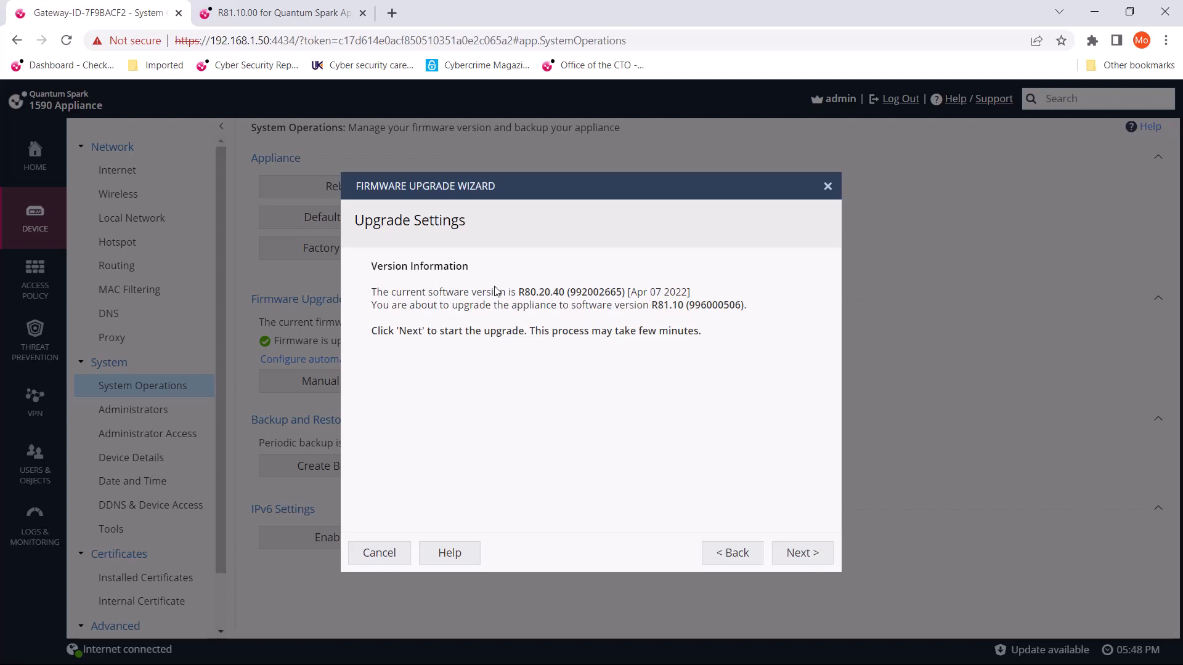
{"action": "mouse_move", "coordinate": [696, 435]}
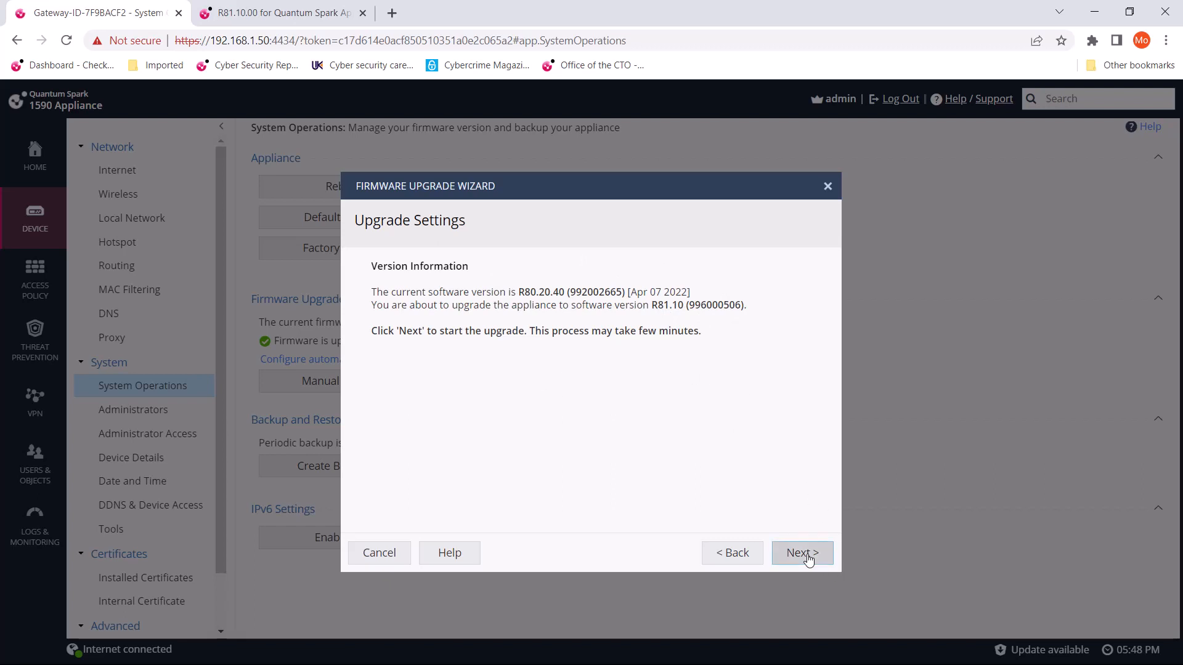
{"action": "left_click", "coordinate": [800, 552]}
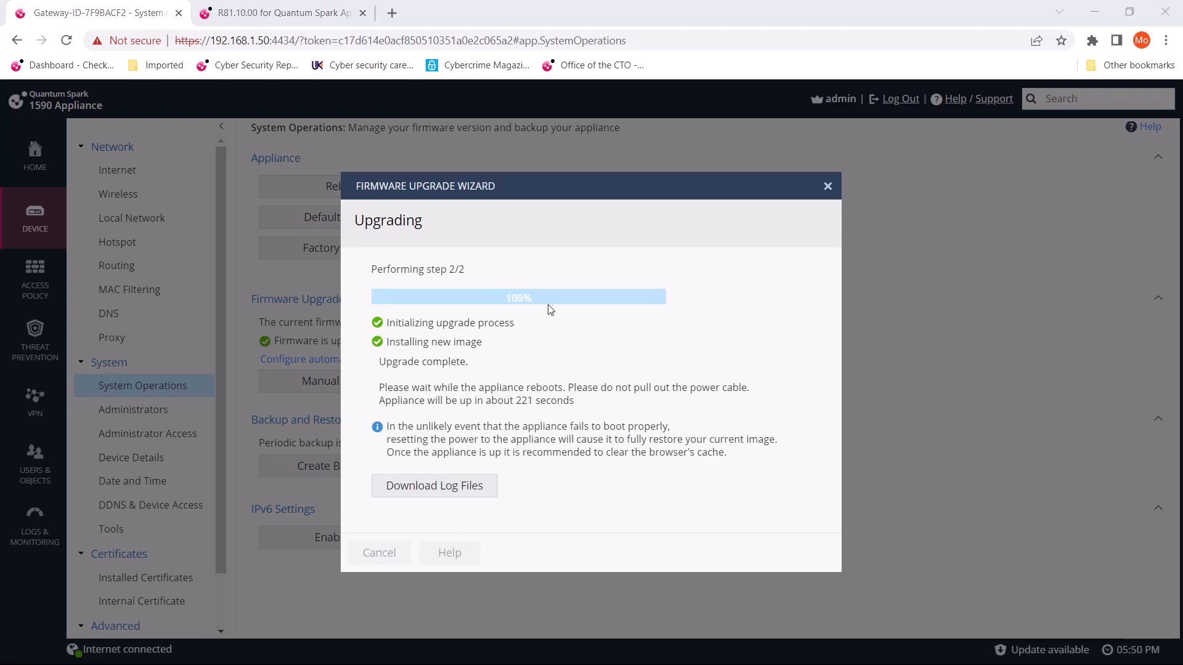
{"action": "mouse_move", "coordinate": [644, 348]}
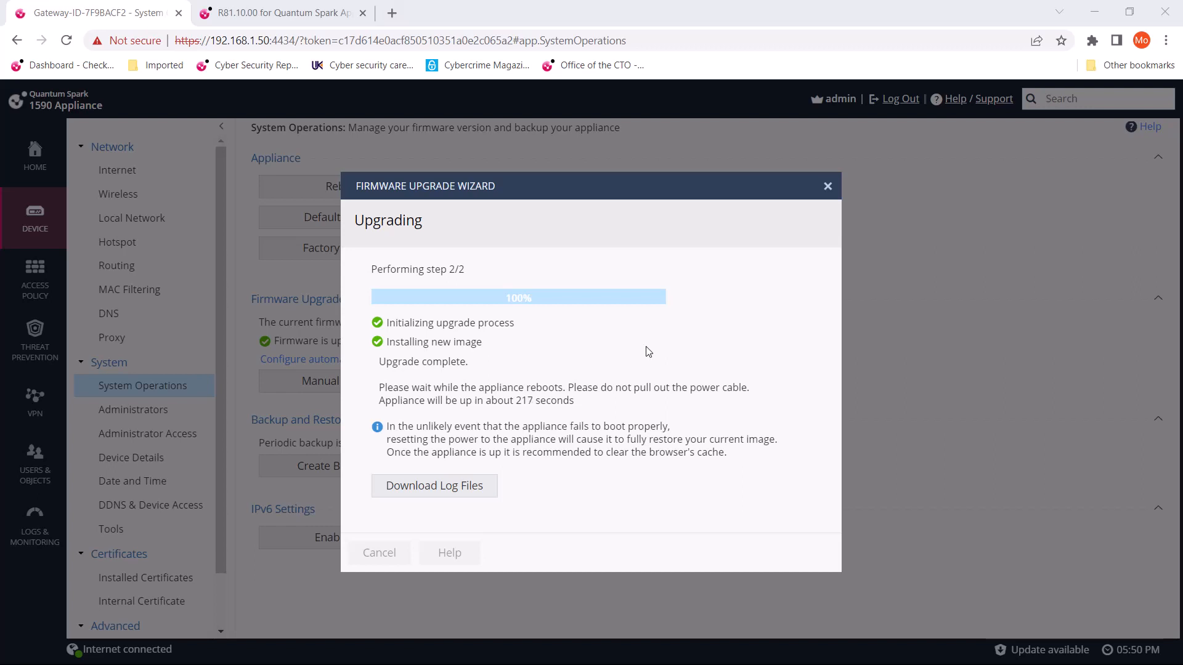
{"action": "mouse_move", "coordinate": [630, 382]}
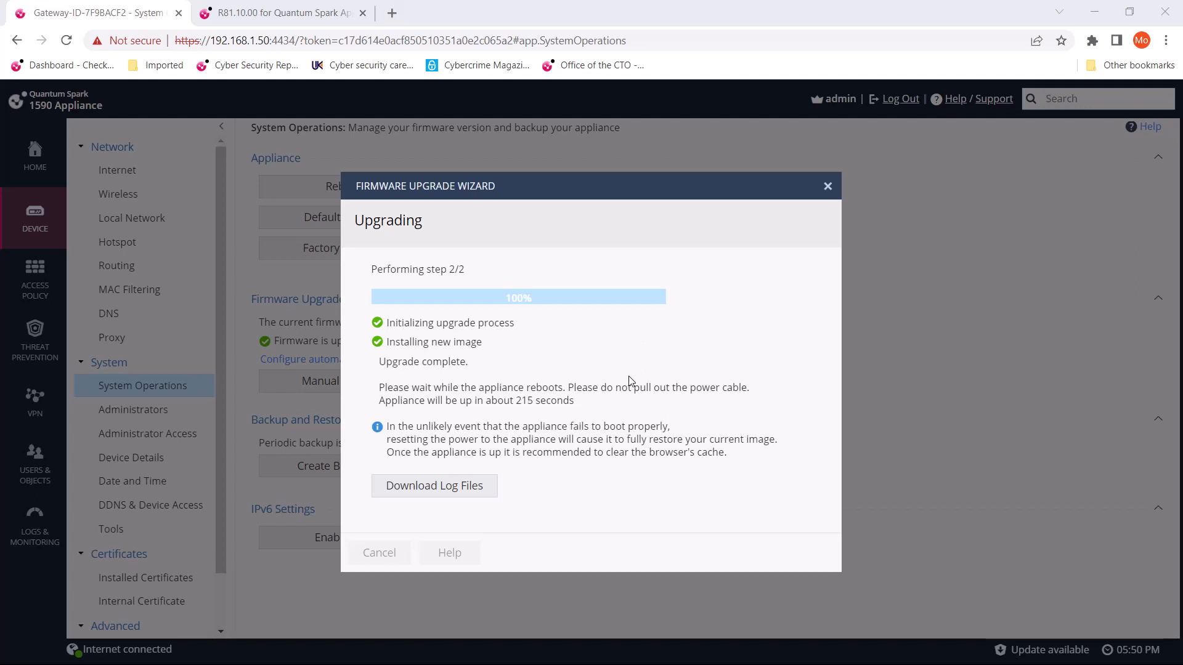
{"action": "mouse_move", "coordinate": [721, 455]}
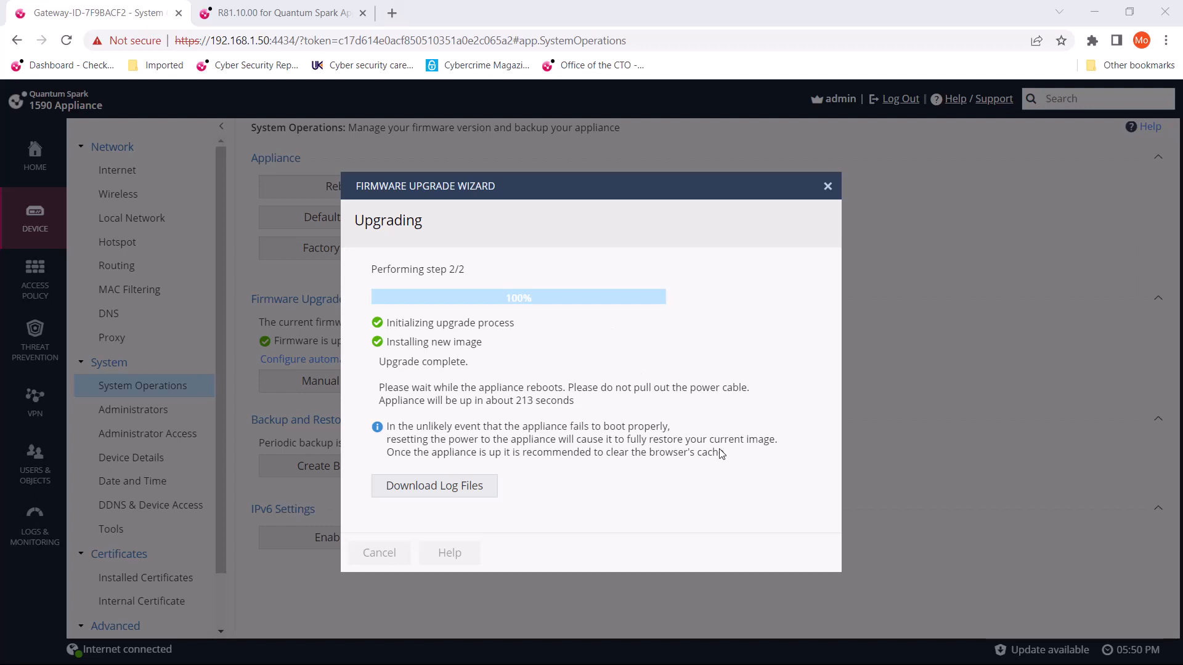
{"action": "mouse_move", "coordinate": [505, 415]}
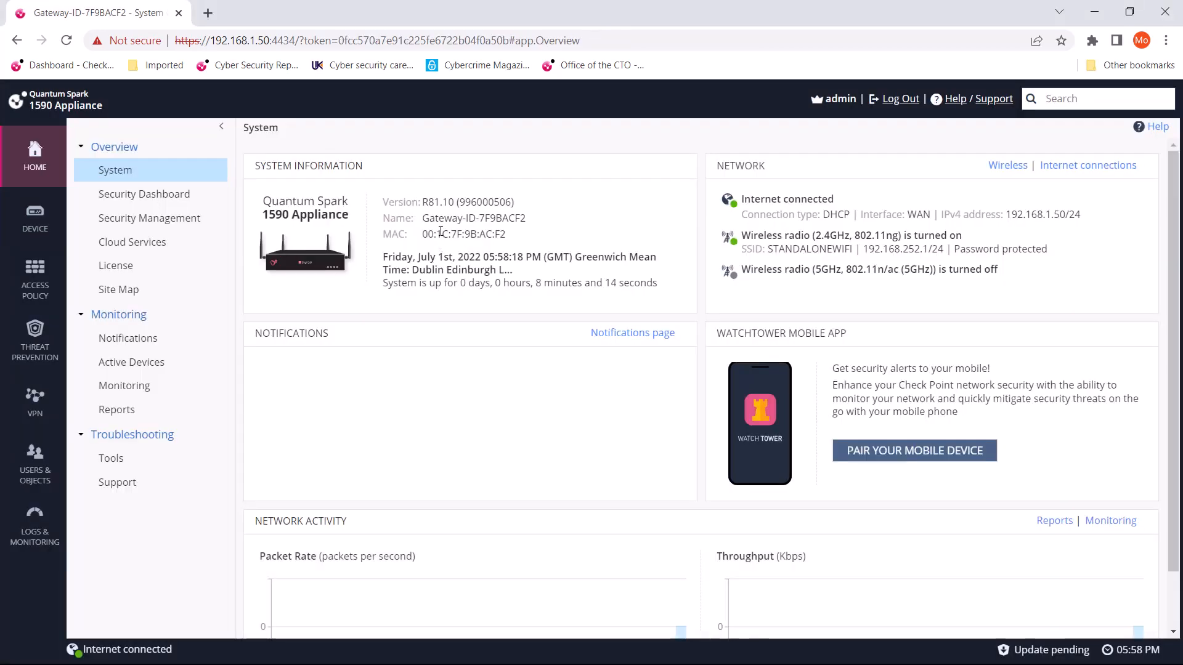
Highlight the Version field showing R81.10 (996000506) in System Information
{"action": "left_click_drag", "start_coordinate": [451, 201], "coordinate": [505, 234]}
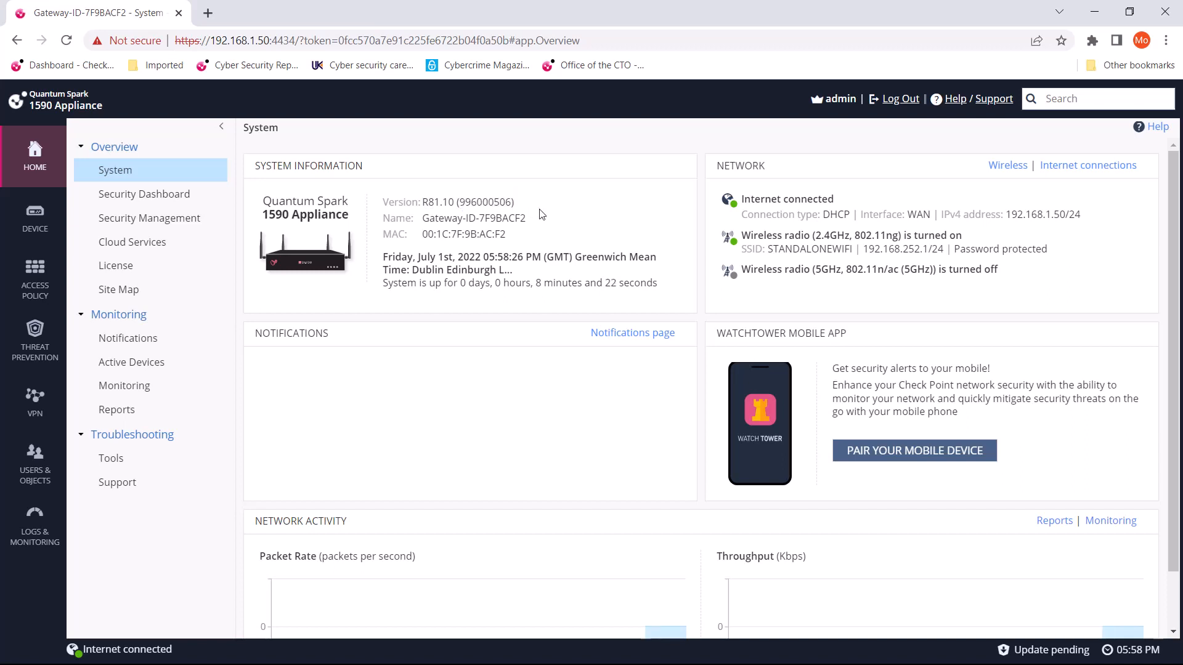
{"action": "mouse_move", "coordinate": [653, 224]}
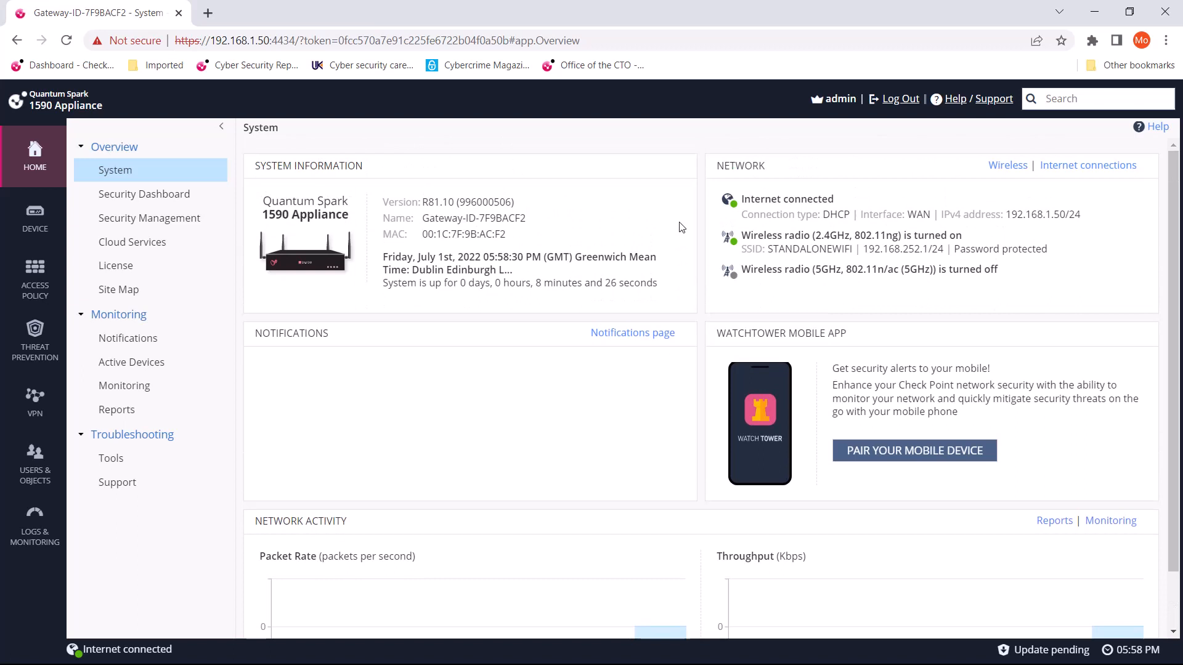
{"action": "mouse_move", "coordinate": [684, 242]}
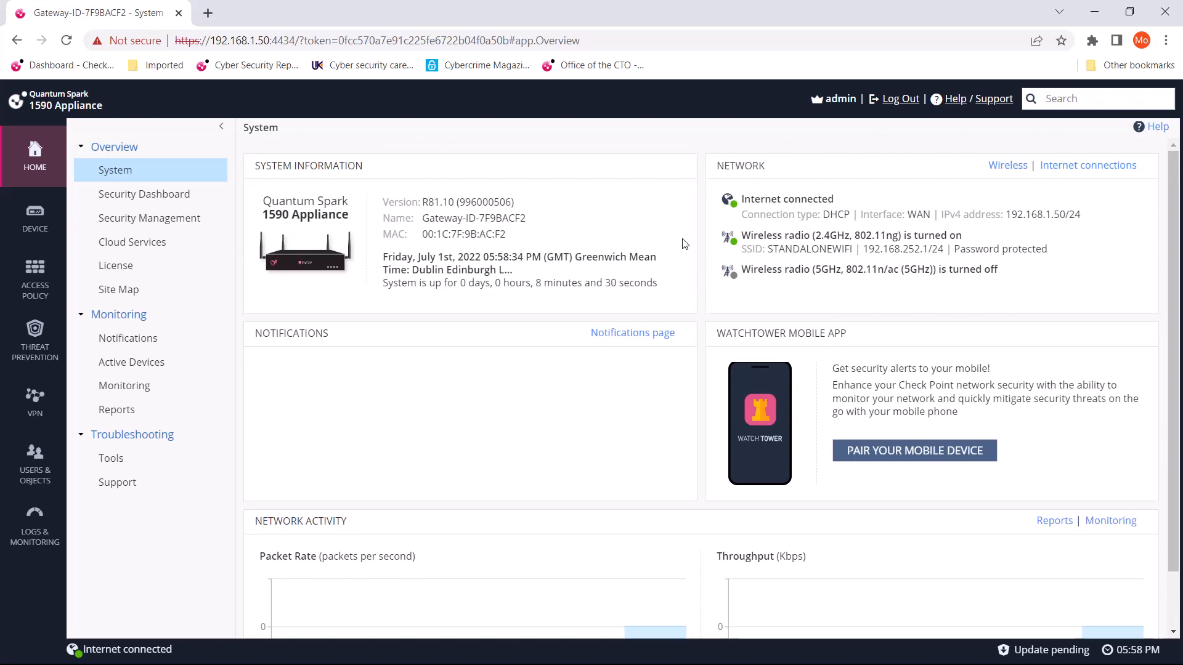
{"action": "mouse_move", "coordinate": [679, 248]}
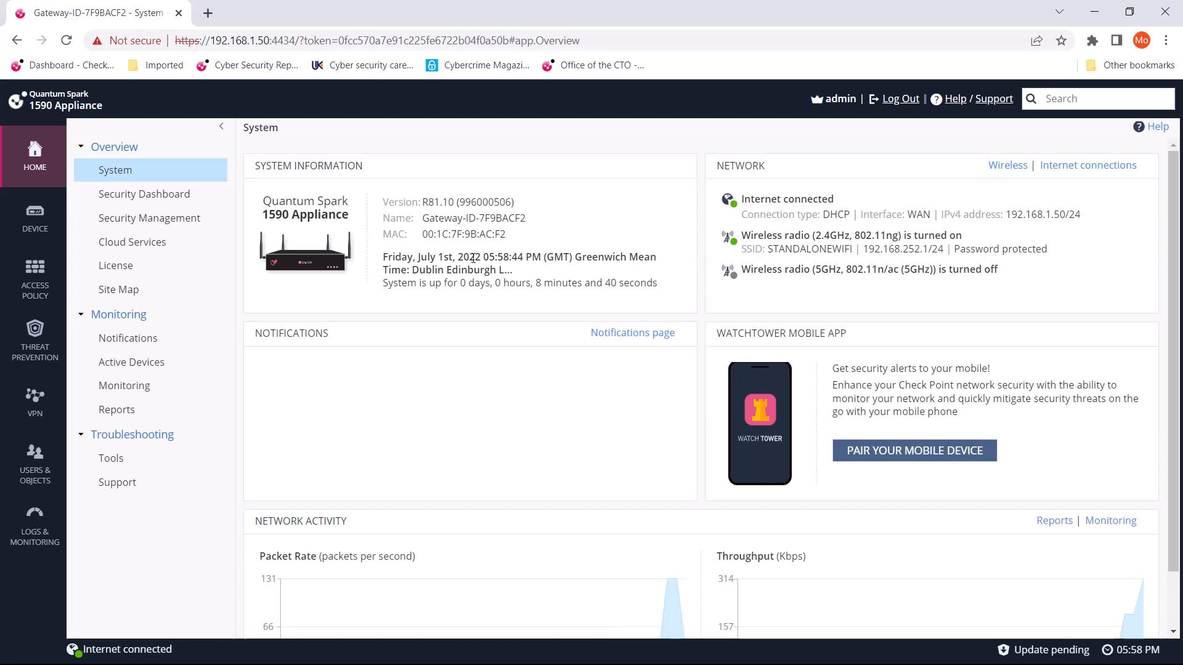
{"action": "mouse_move", "coordinate": [34, 220]}
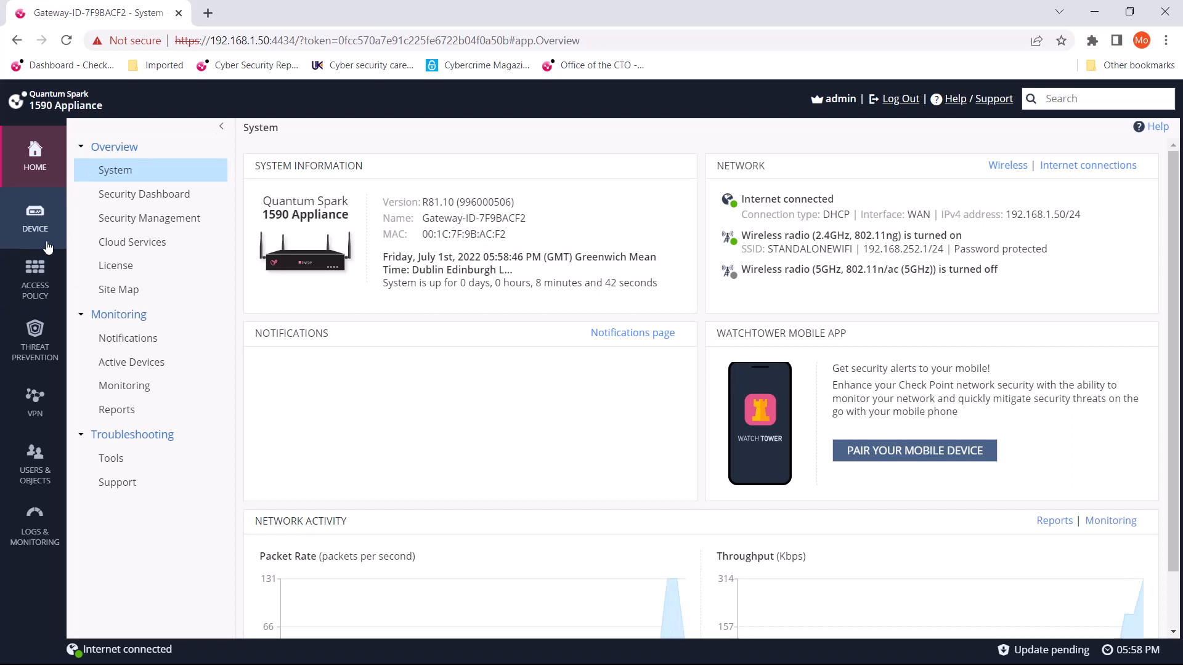
Enable full SSL traffic inspection in Access Policy and browse the other asset types list without changes
{"action": "left_click", "coordinate": [34, 279]}
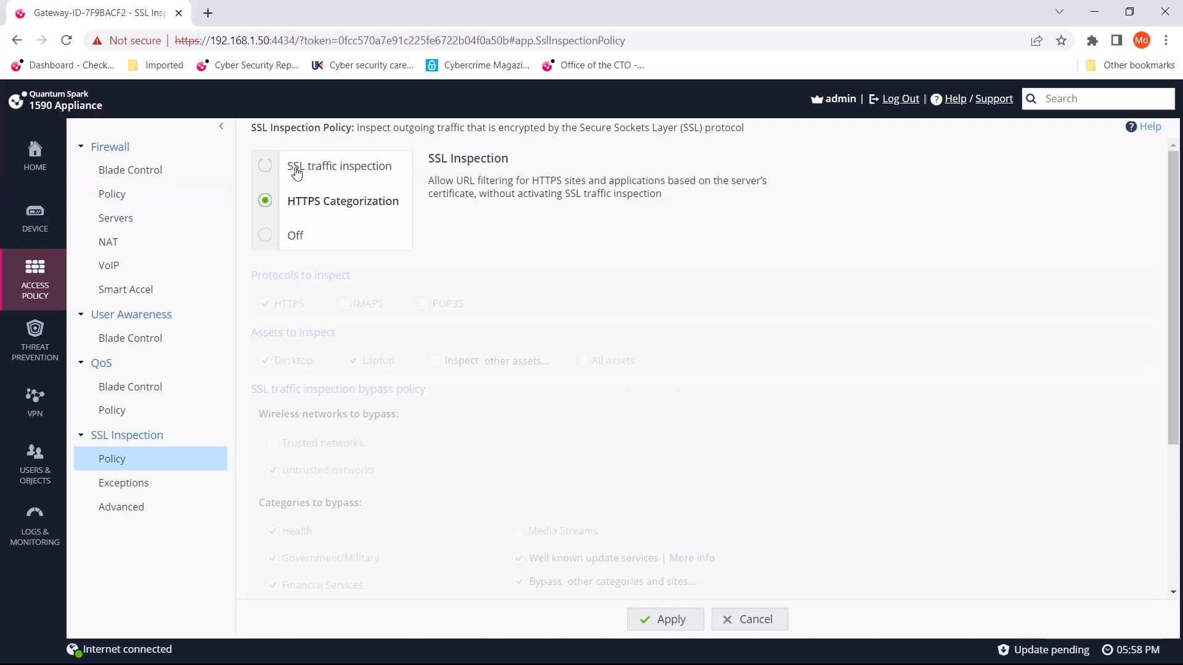
{"action": "left_click", "coordinate": [265, 165]}
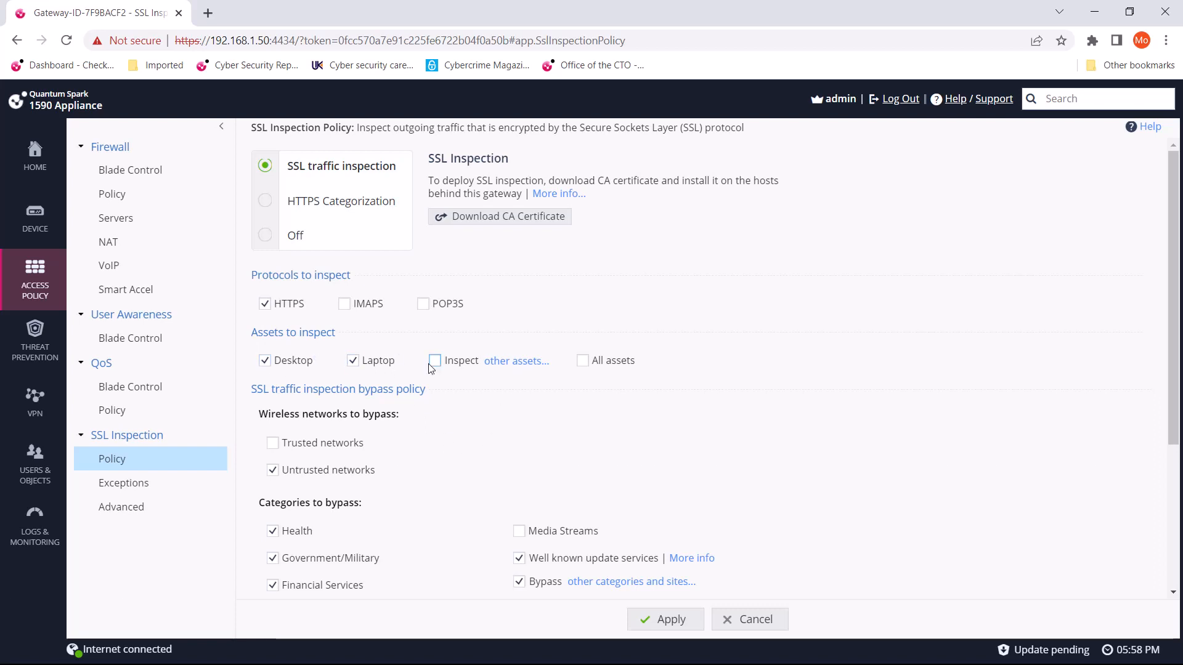
{"action": "left_click", "coordinate": [516, 361]}
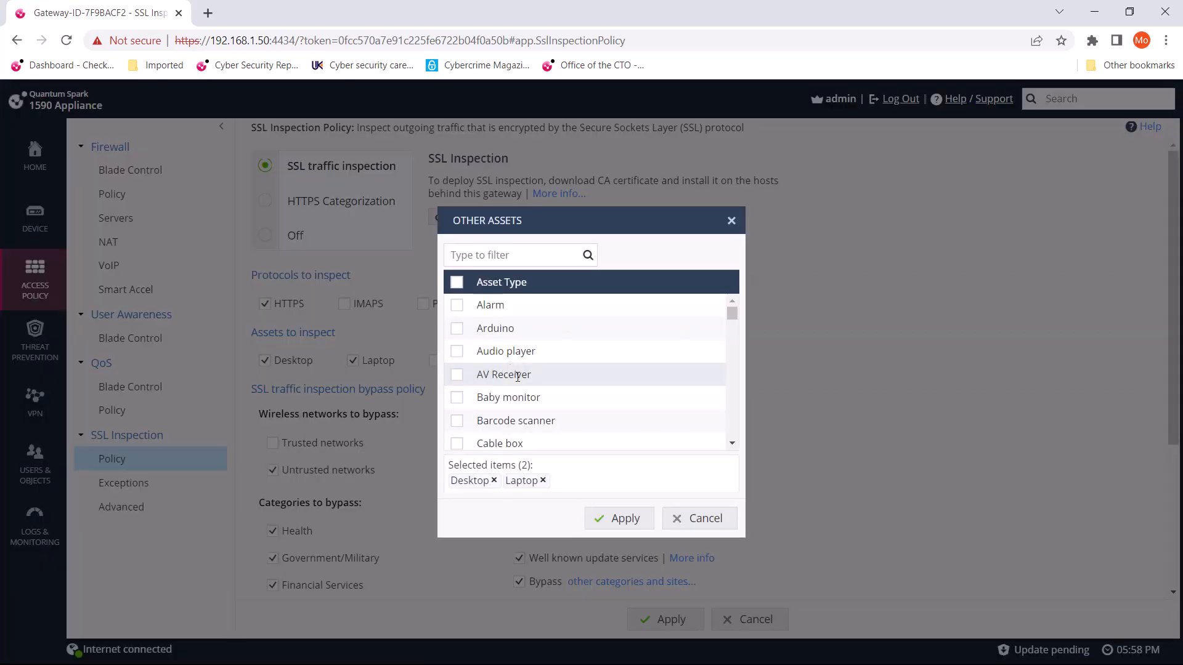
{"action": "scroll", "scroll_direction": "down", "scroll_amount": 3}
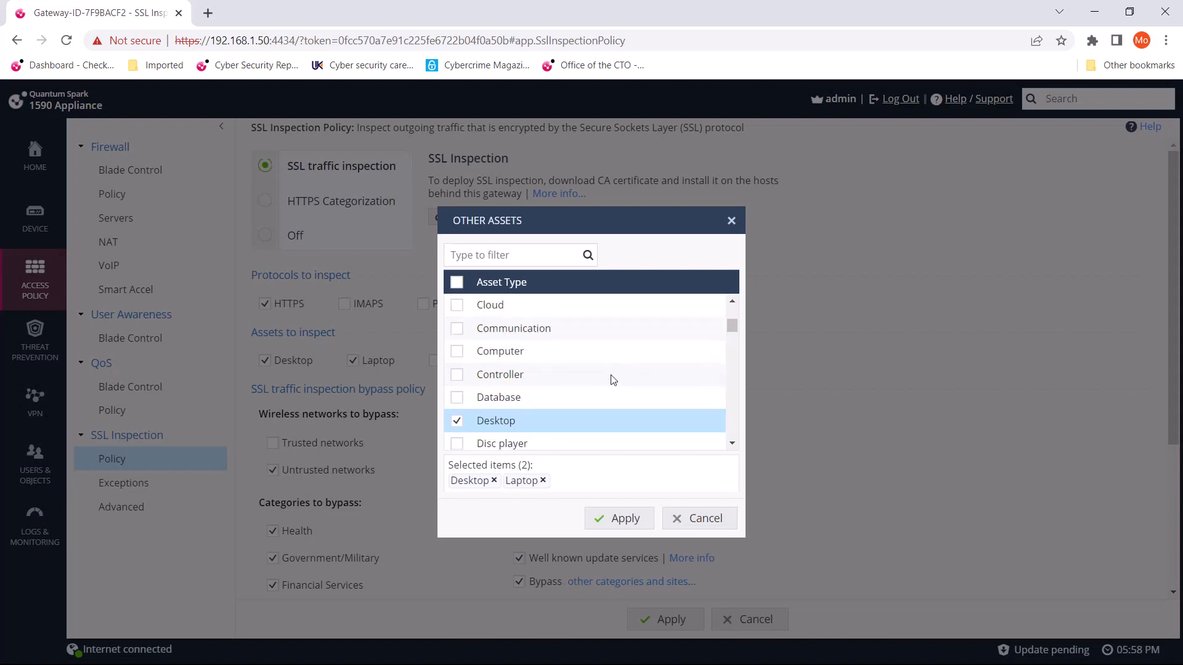
{"action": "scroll", "scroll_direction": "down", "scroll_amount": 3}
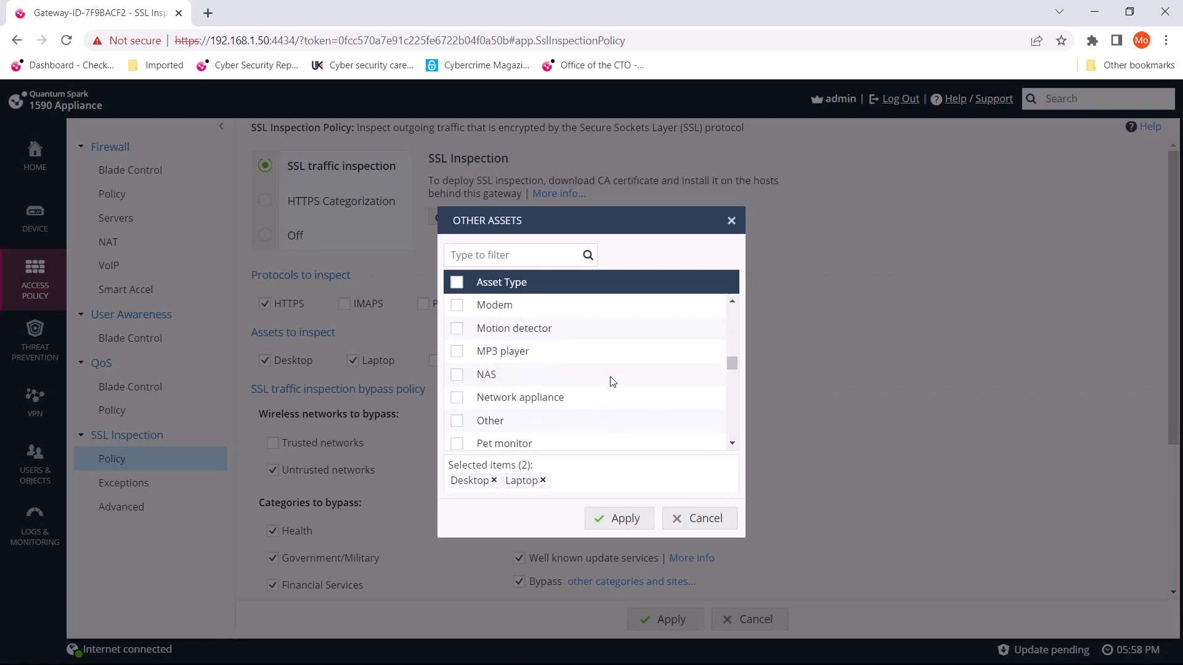
{"action": "scroll", "scroll_direction": "down", "scroll_amount": 3}
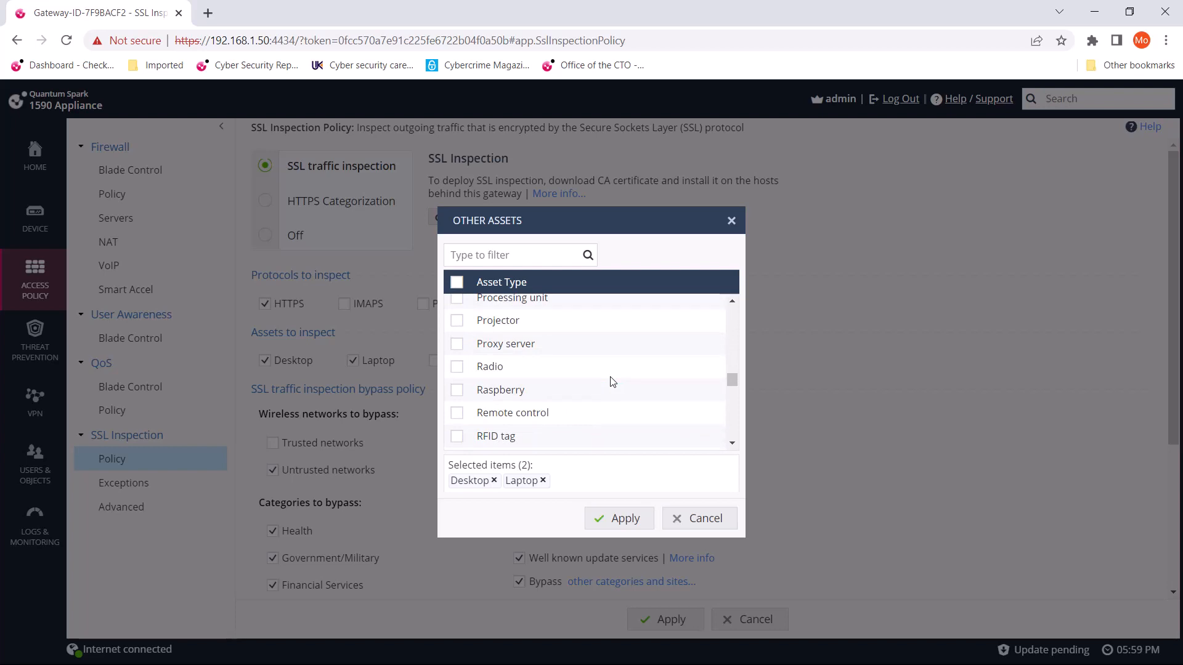
{"action": "scroll", "scroll_direction": "down", "scroll_amount": 3}
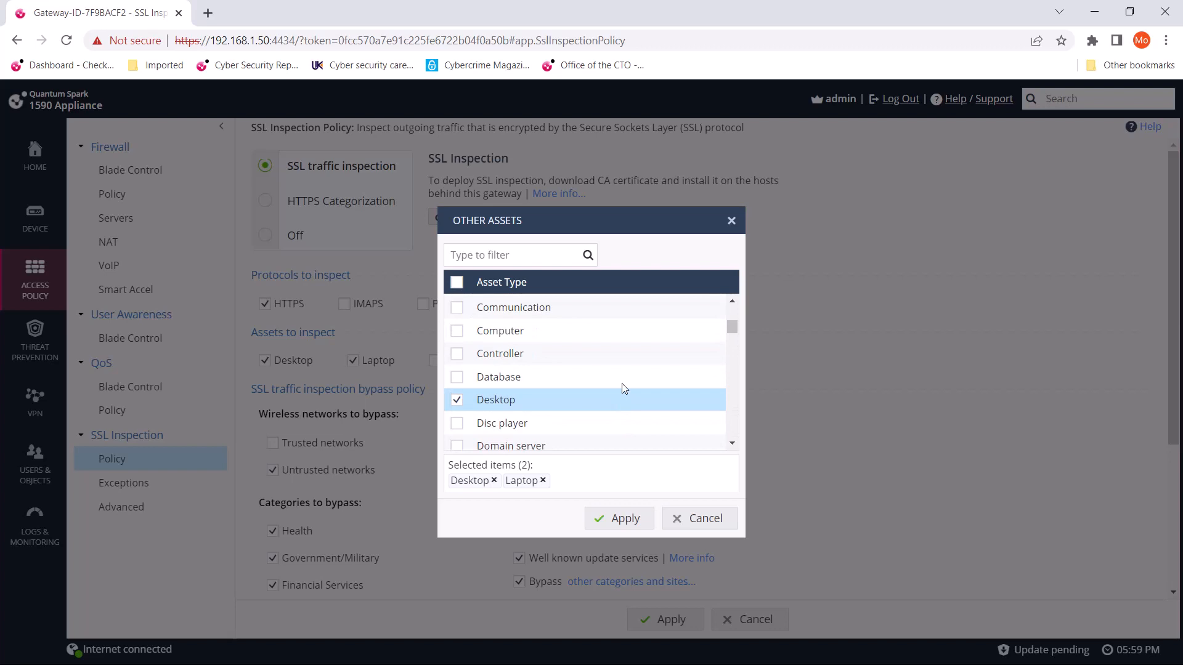
{"action": "left_click", "coordinate": [698, 519]}
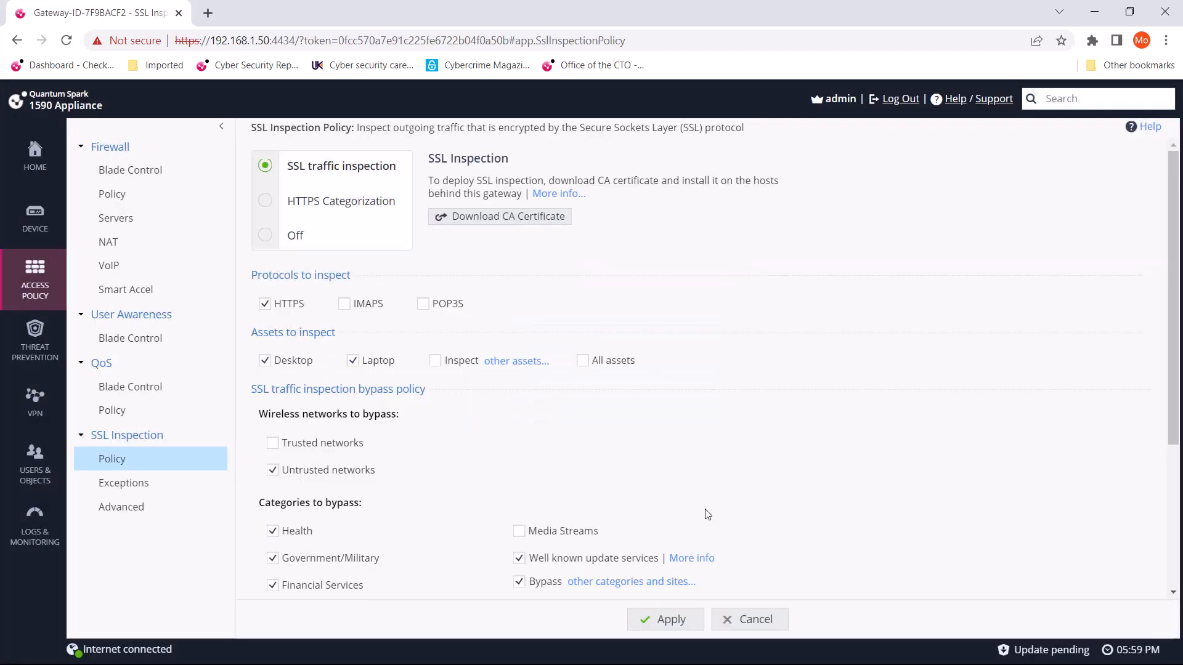
{"action": "scroll", "scroll_direction": "down", "scroll_amount": 3}
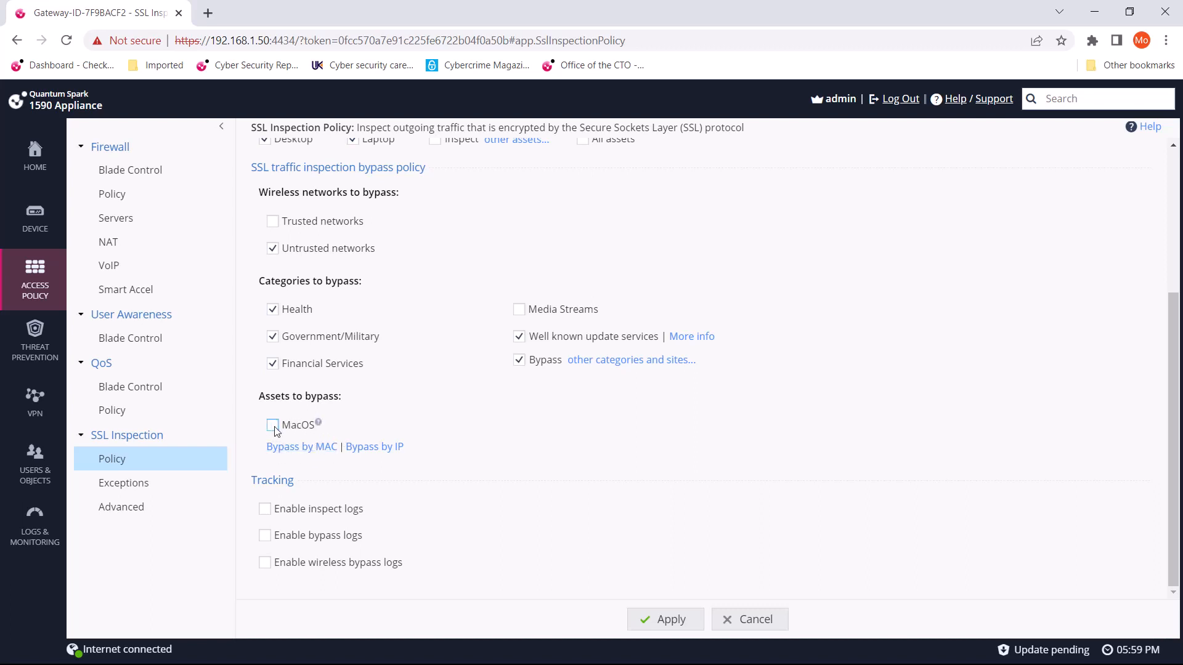
{"action": "mouse_move", "coordinate": [436, 431]}
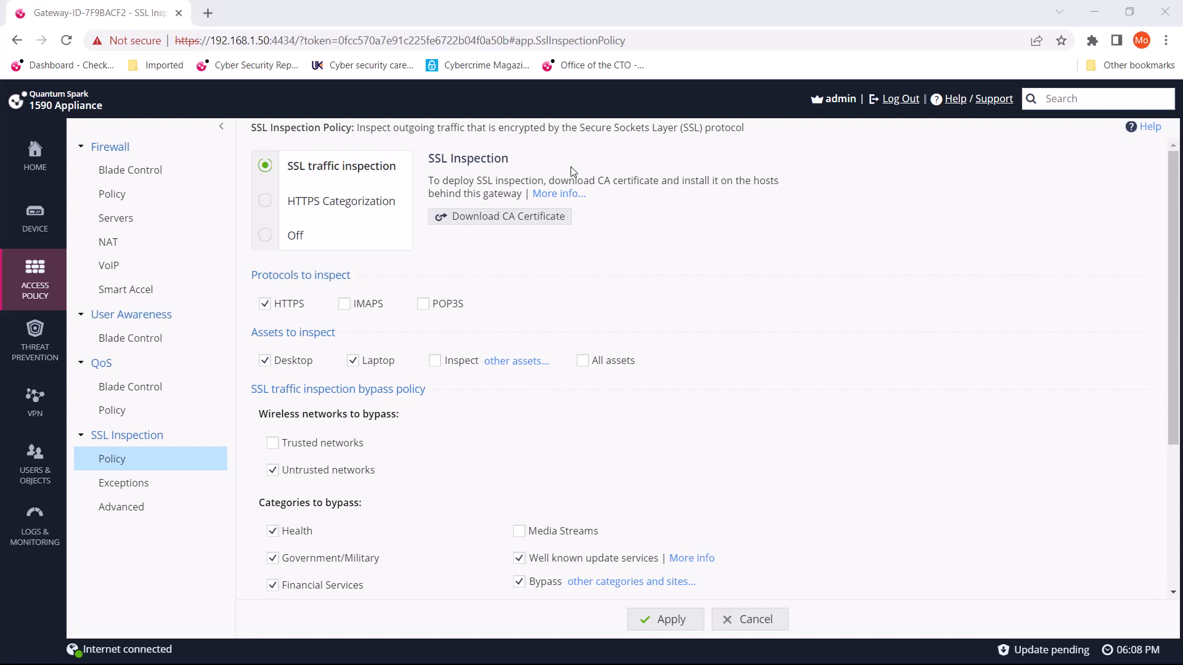
{"action": "mouse_move", "coordinate": [558, 264]}
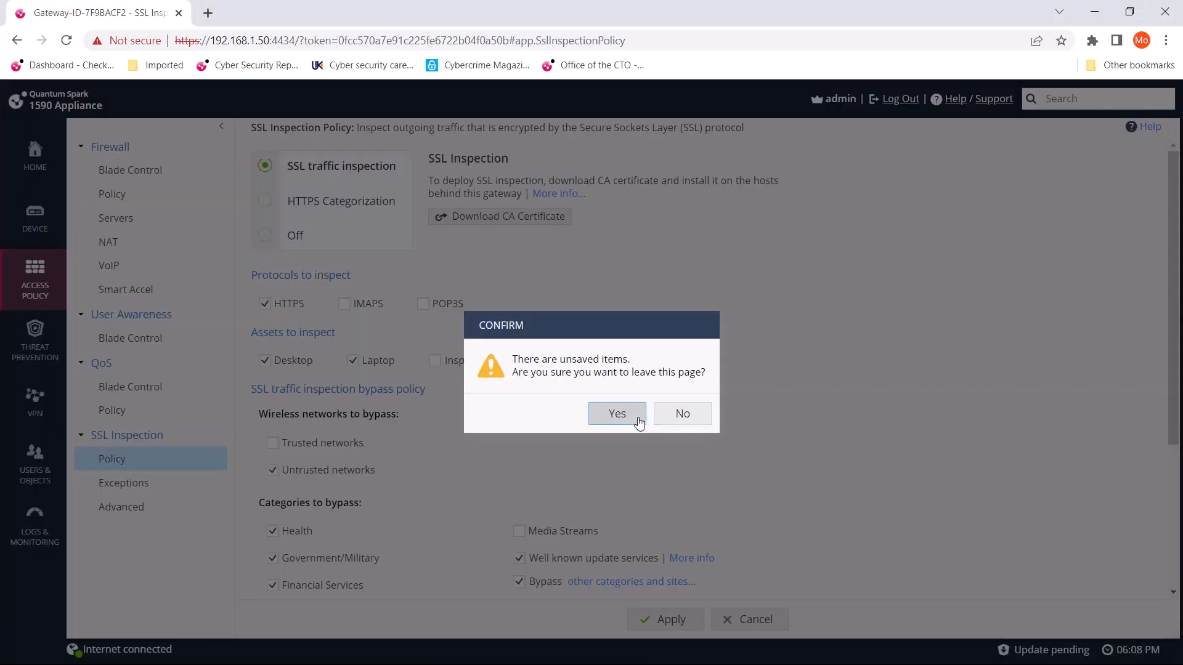
Answer Yes to leave SSL Inspection unsaved, landing on Troubleshooting > Tools
{"action": "left_click", "coordinate": [616, 414]}
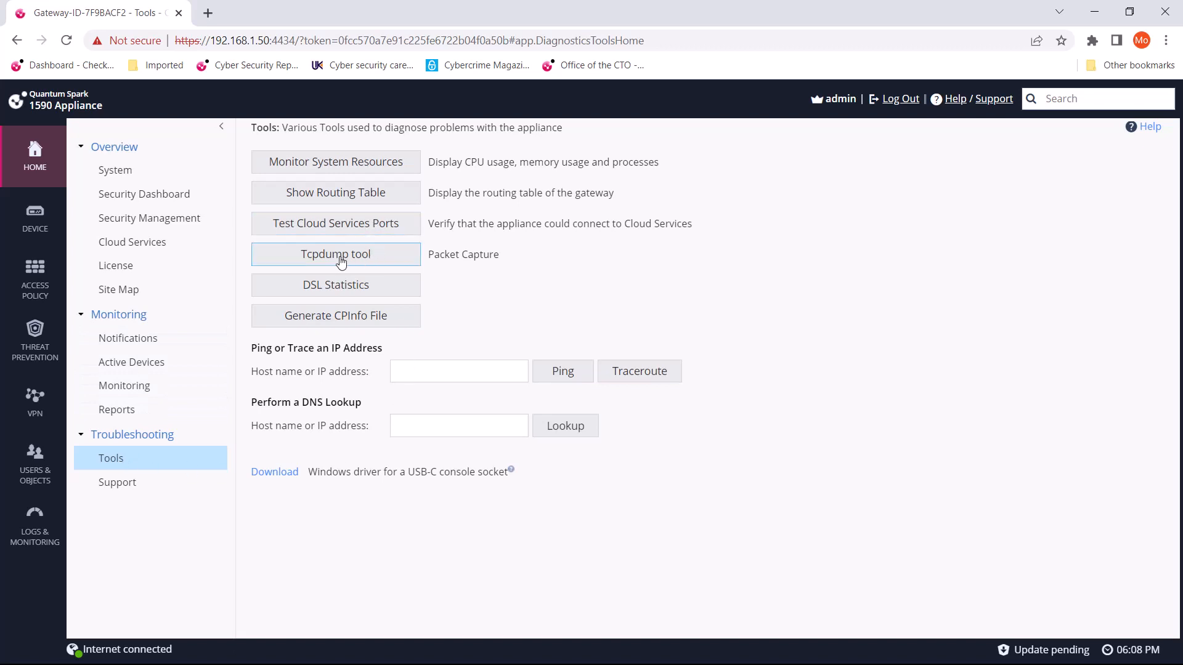
{"action": "mouse_move", "coordinate": [335, 264]}
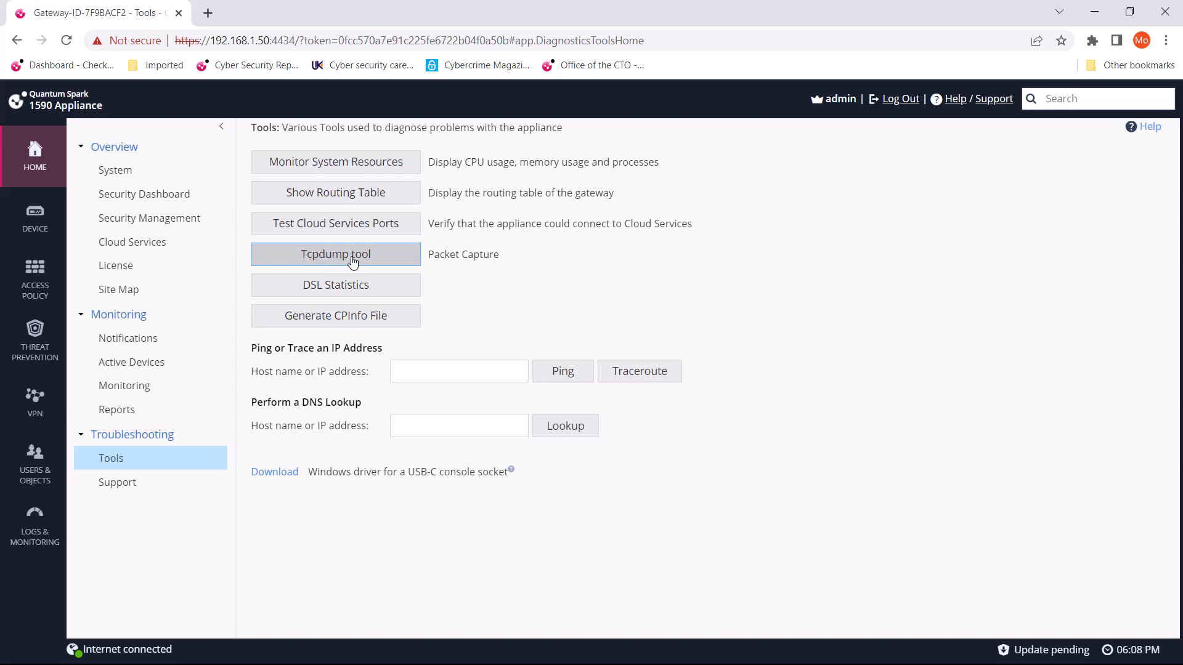
In the Tcpdump tool, start and stop a .cap capture on all interfaces until the file is ready for download
{"action": "left_click", "coordinate": [335, 254]}
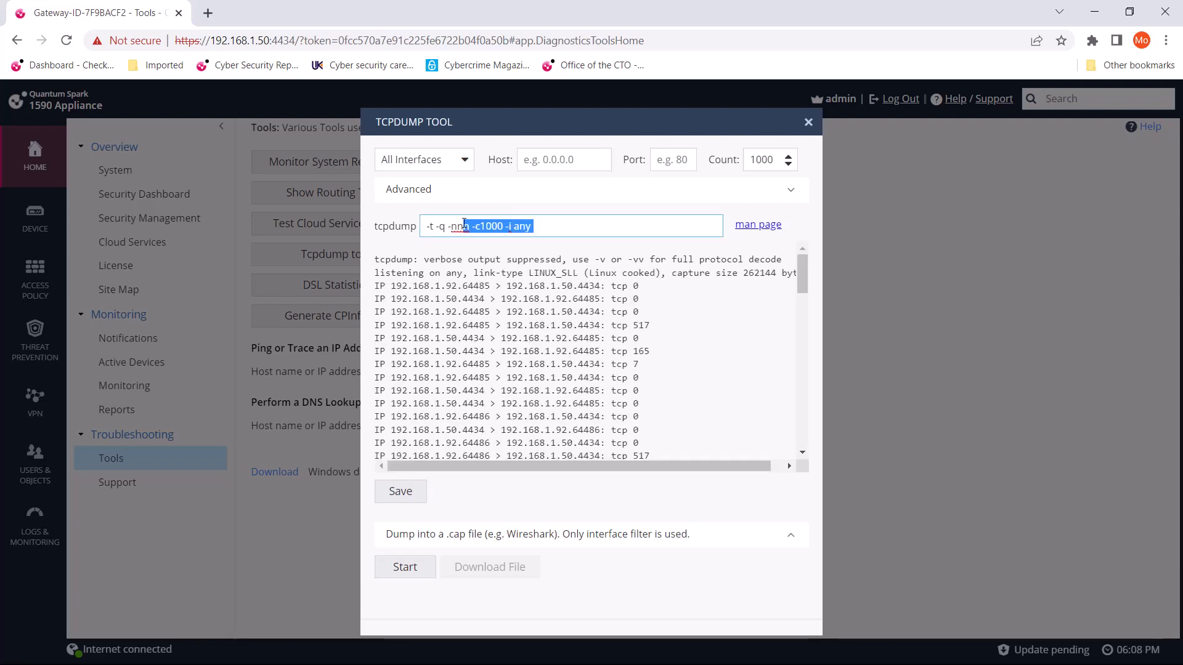
{"action": "left_click", "coordinate": [423, 159]}
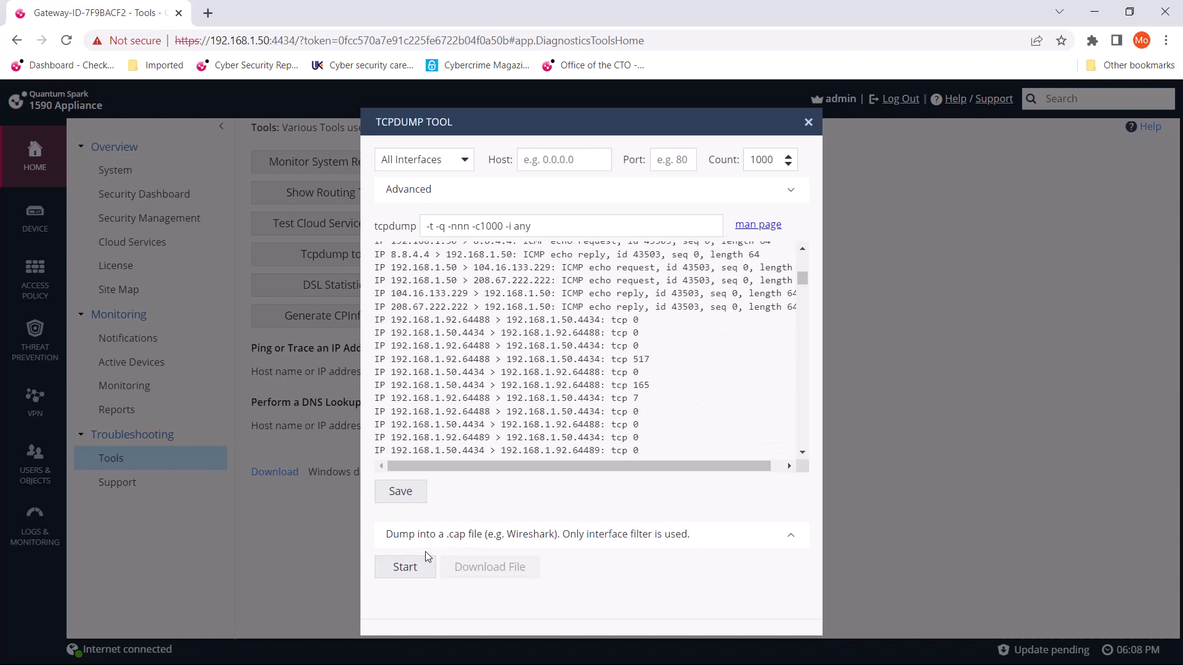
{"action": "left_click", "coordinate": [404, 567]}
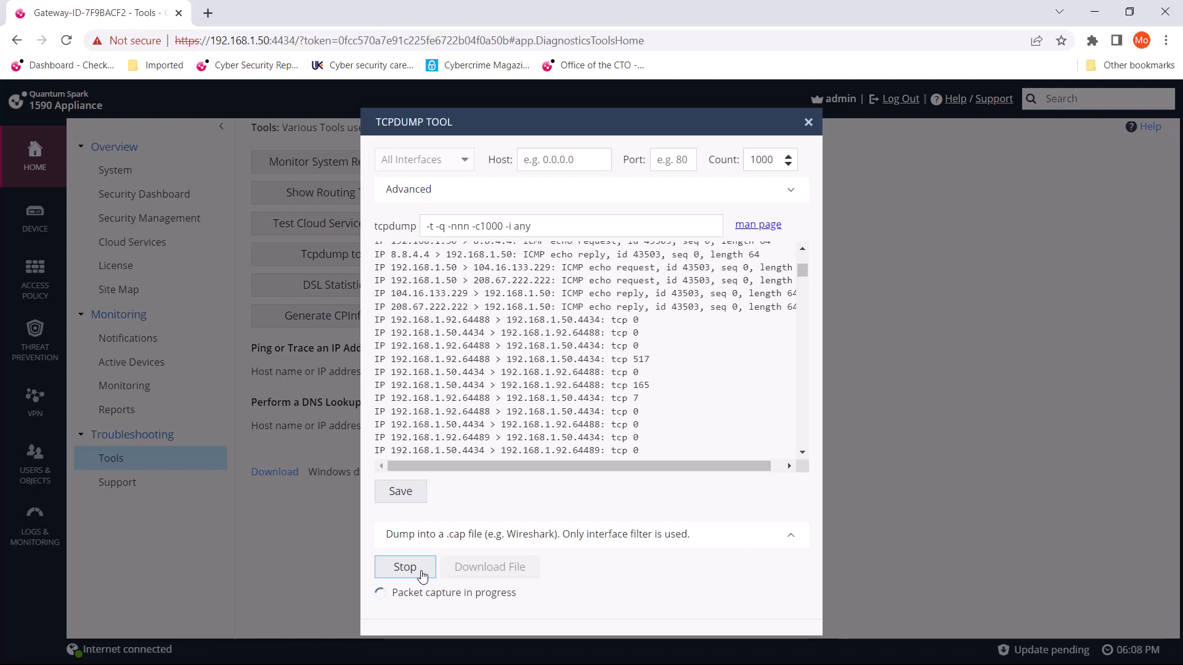
{"action": "left_click", "coordinate": [405, 567]}
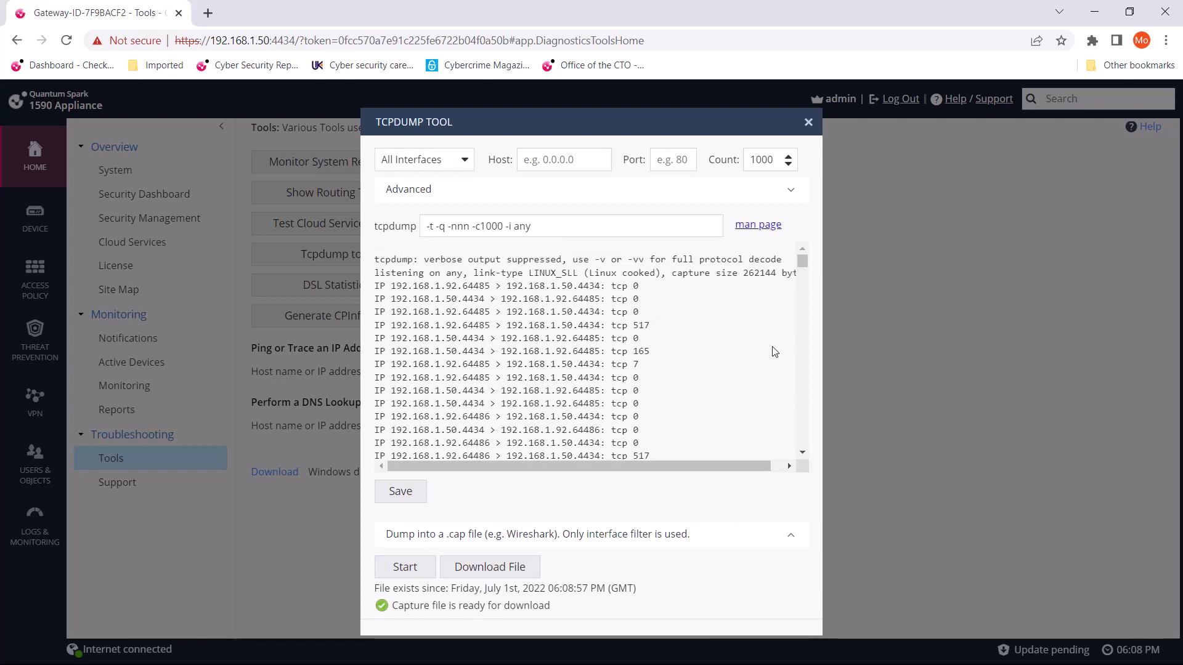
{"action": "scroll", "scroll_direction": "down", "scroll_amount": 3}
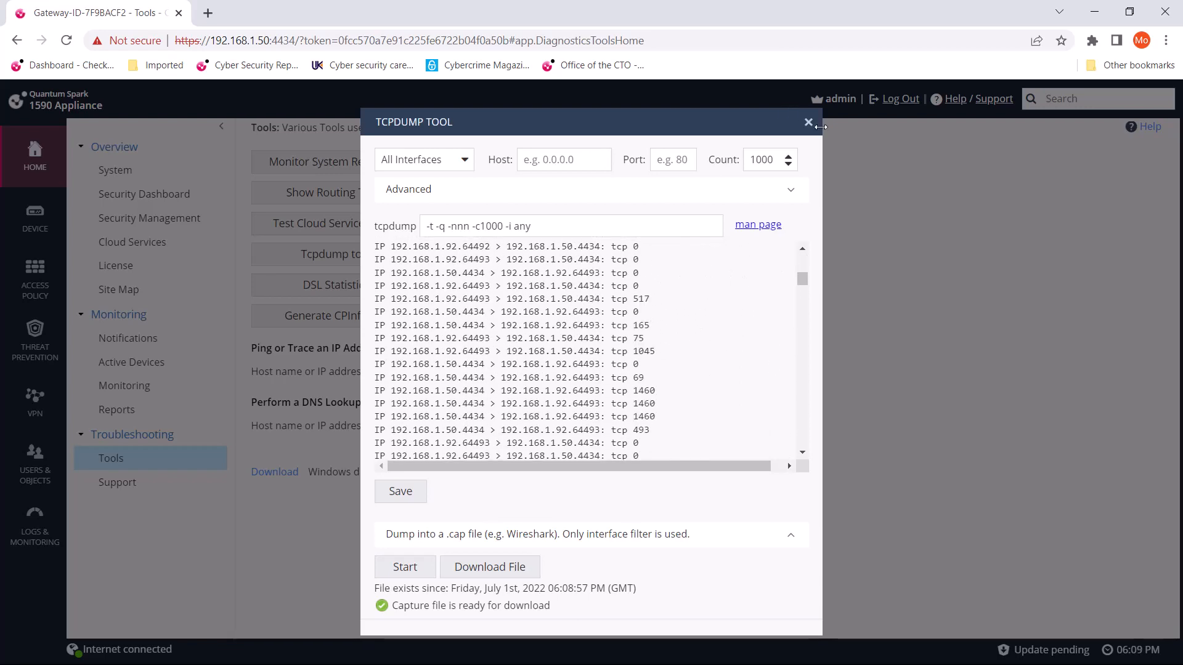
Close the Tcpdump Tool and go to Access Policy > Firewall > Policy to view the rules
{"action": "left_click", "coordinate": [809, 122]}
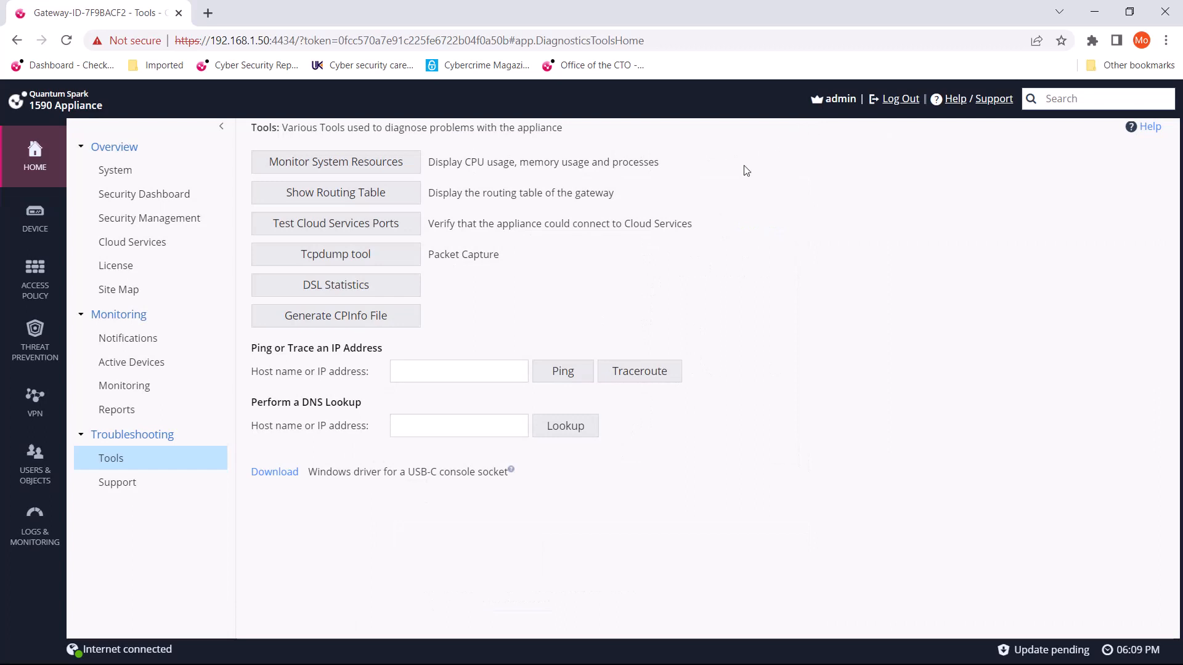
{"action": "mouse_move", "coordinate": [655, 438]}
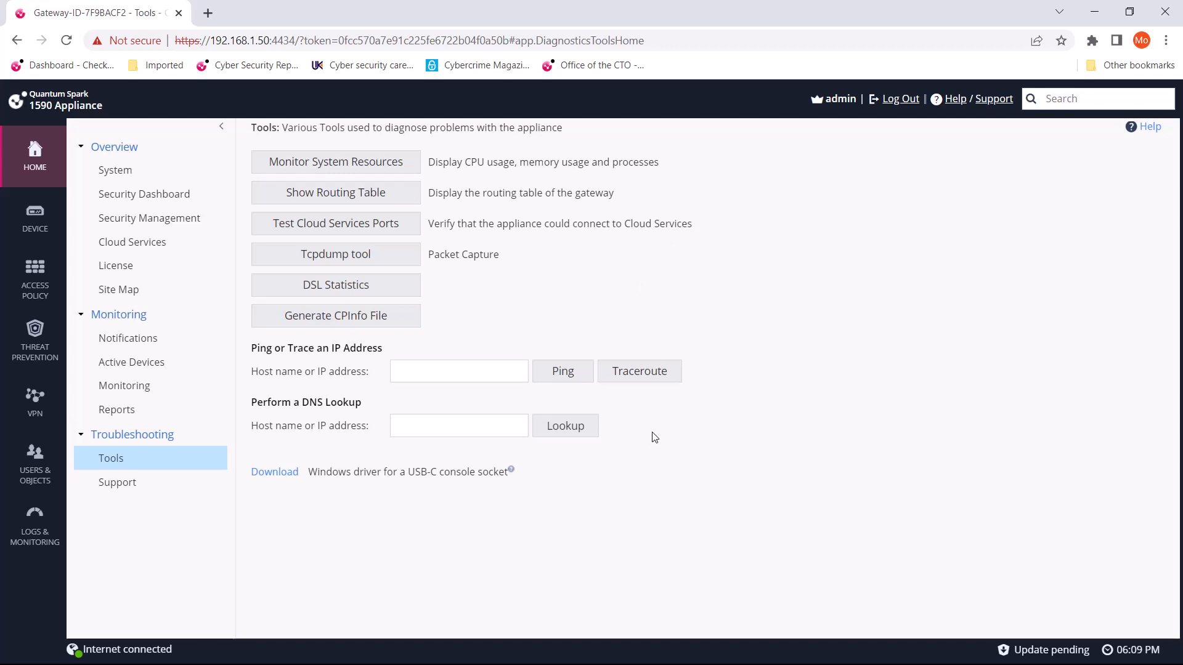
{"action": "left_click", "coordinate": [34, 280]}
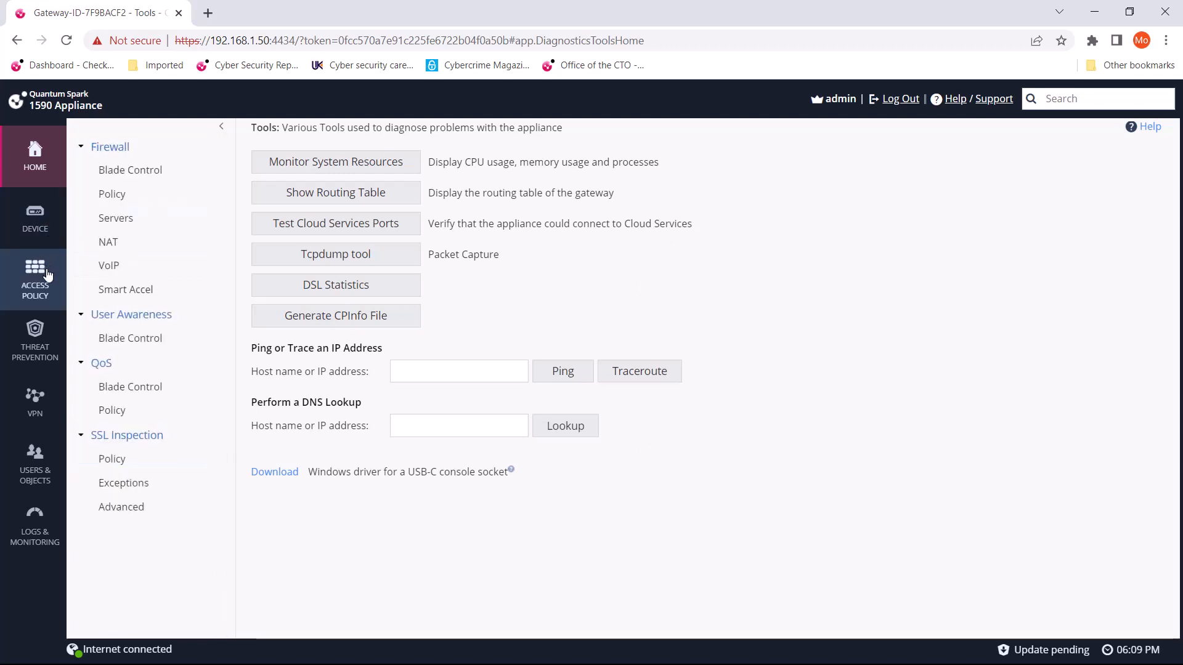
{"action": "left_click", "coordinate": [112, 458]}
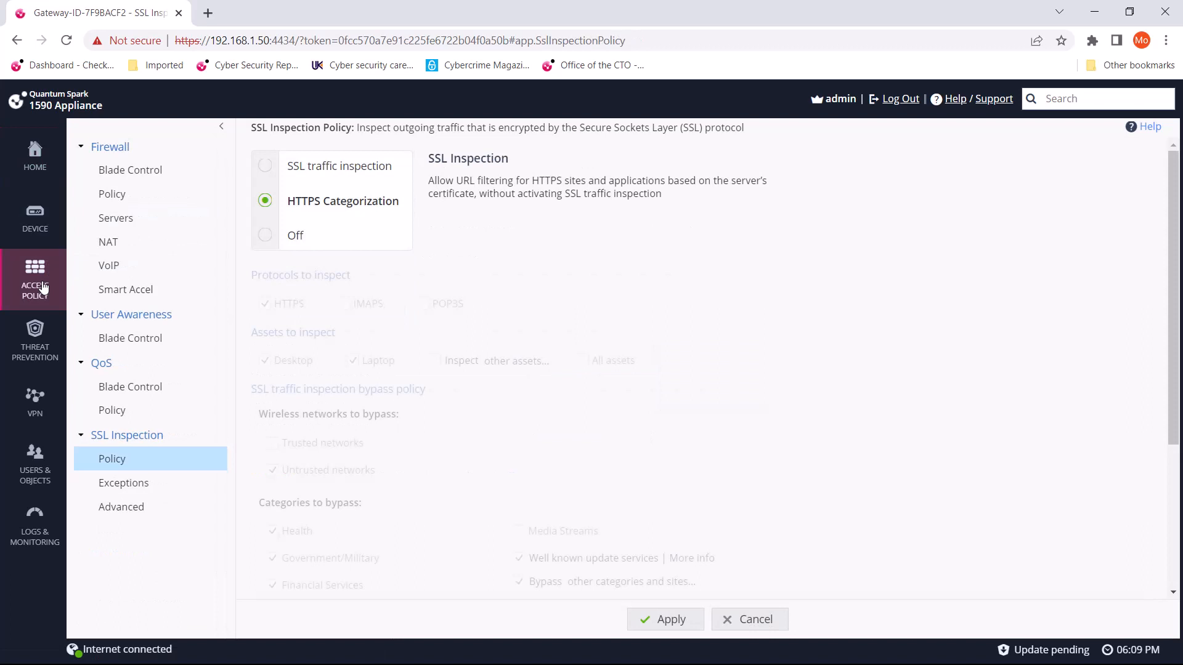
{"action": "mouse_move", "coordinate": [52, 270]}
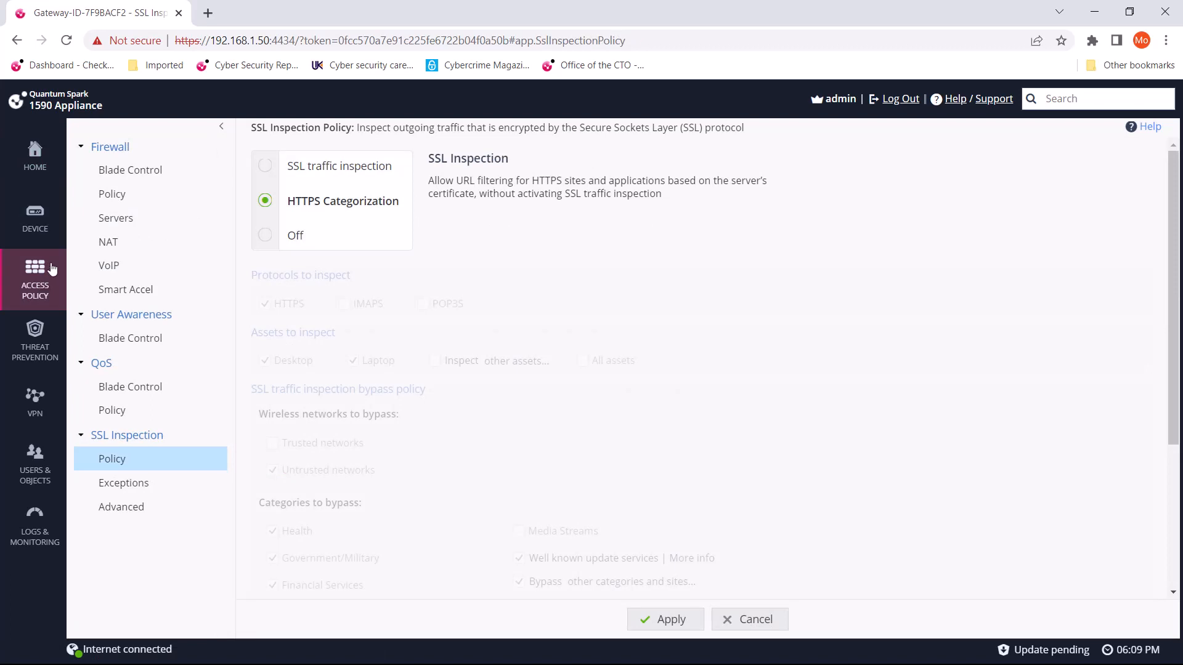
{"action": "left_click", "coordinate": [112, 194]}
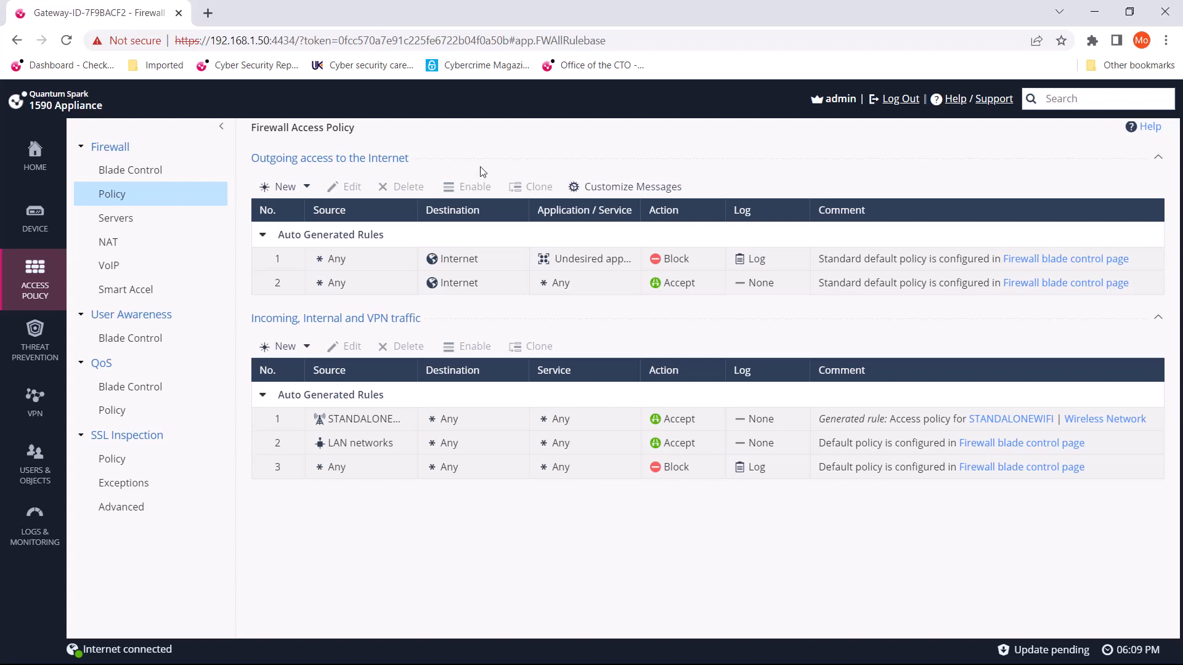
Draft a new outgoing rule and filter its destination to Updatable objects, showing the Import options with none imported
{"action": "left_click", "coordinate": [285, 186]}
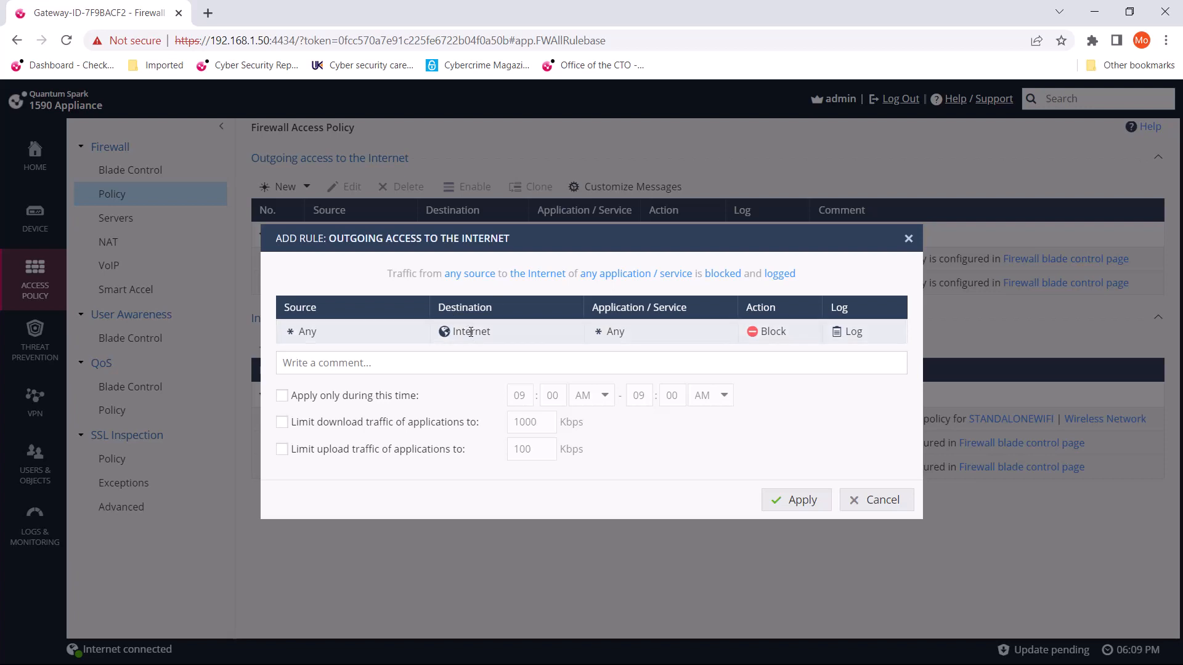
{"action": "left_click", "coordinate": [472, 331]}
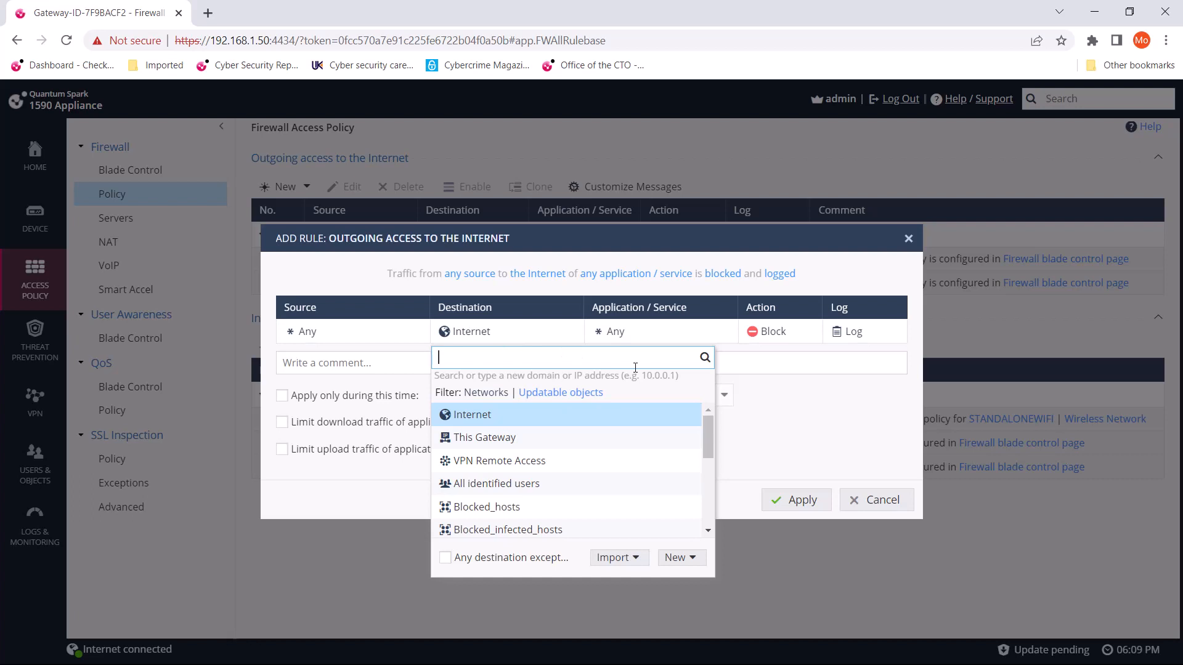
{"action": "left_click", "coordinate": [615, 557]}
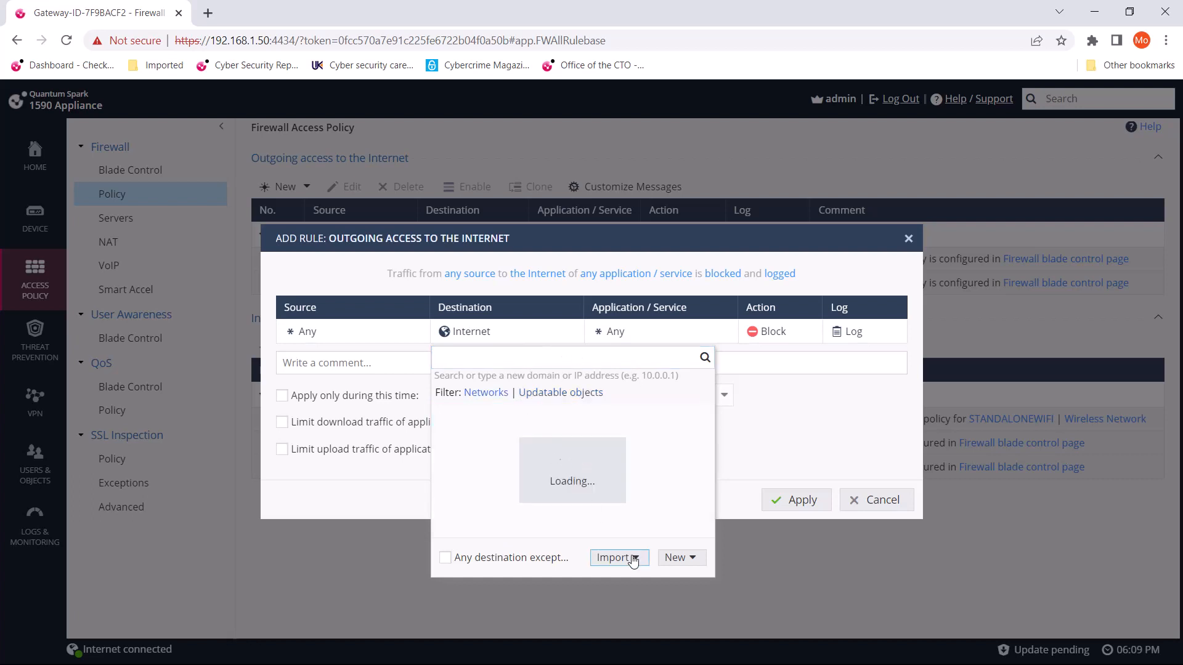
{"action": "left_click", "coordinate": [617, 557]}
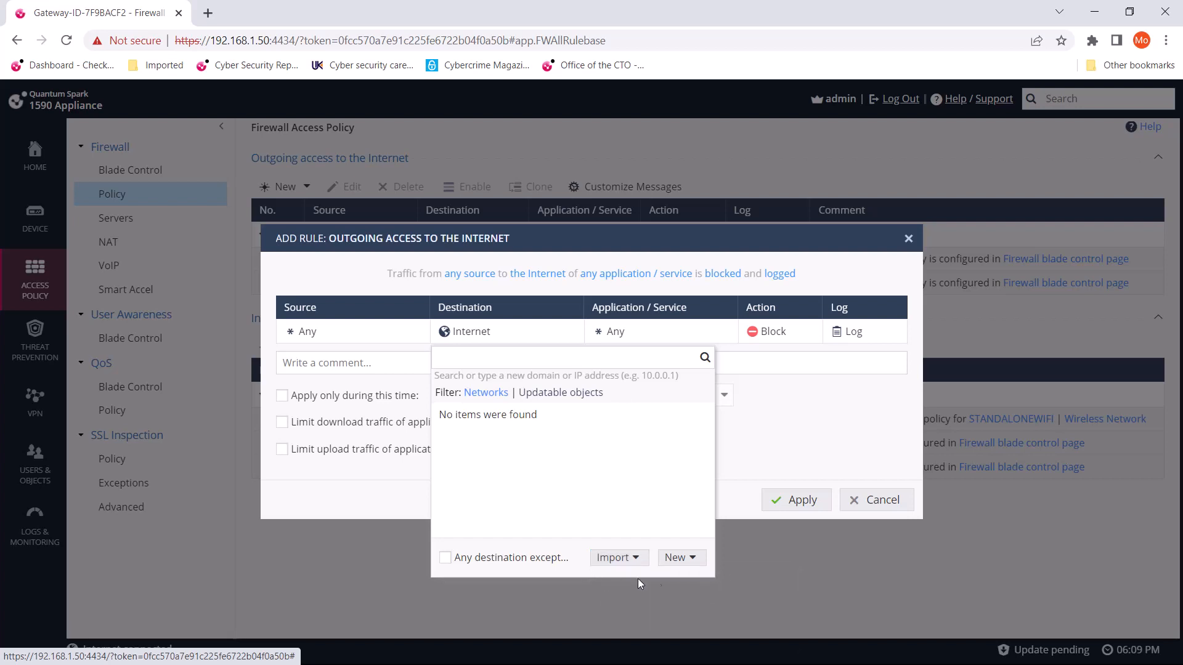
{"action": "left_click", "coordinate": [613, 557]}
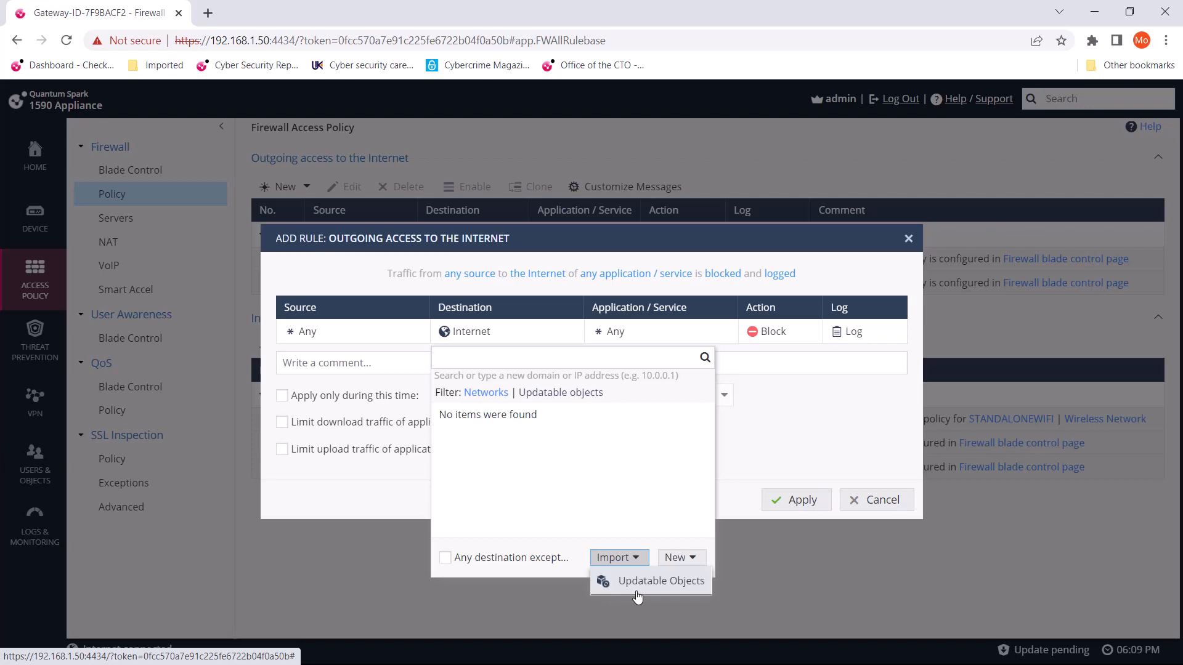
{"action": "left_click", "coordinate": [661, 580]}
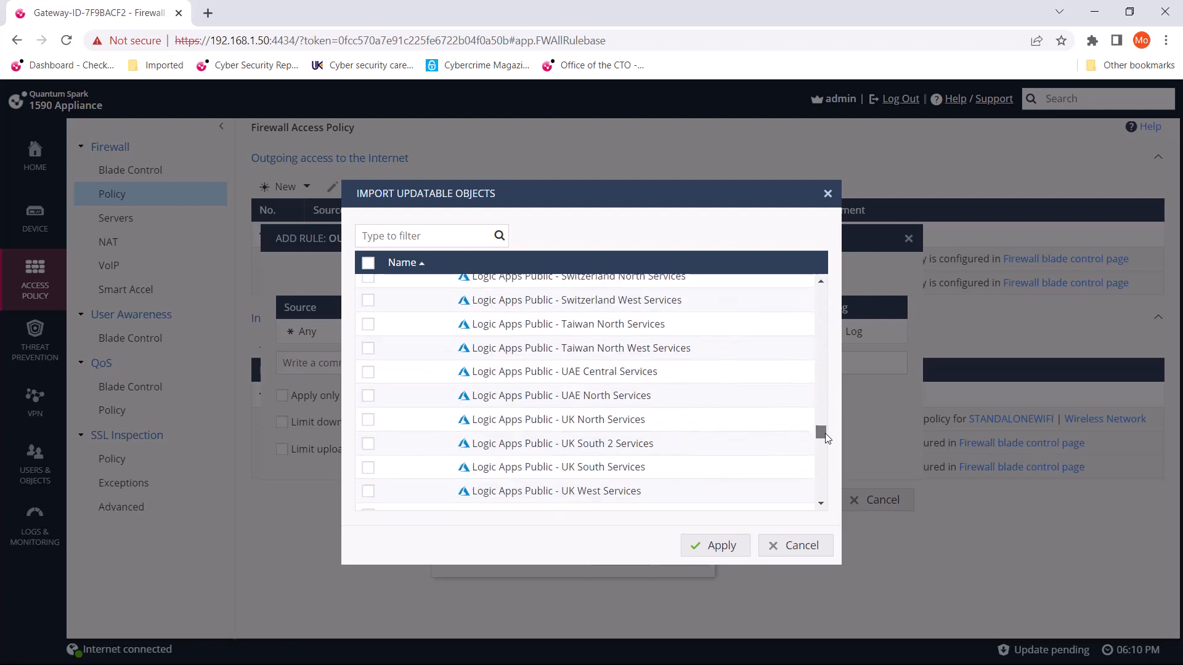
{"action": "scroll", "scroll_direction": "down", "scroll_amount": 3}
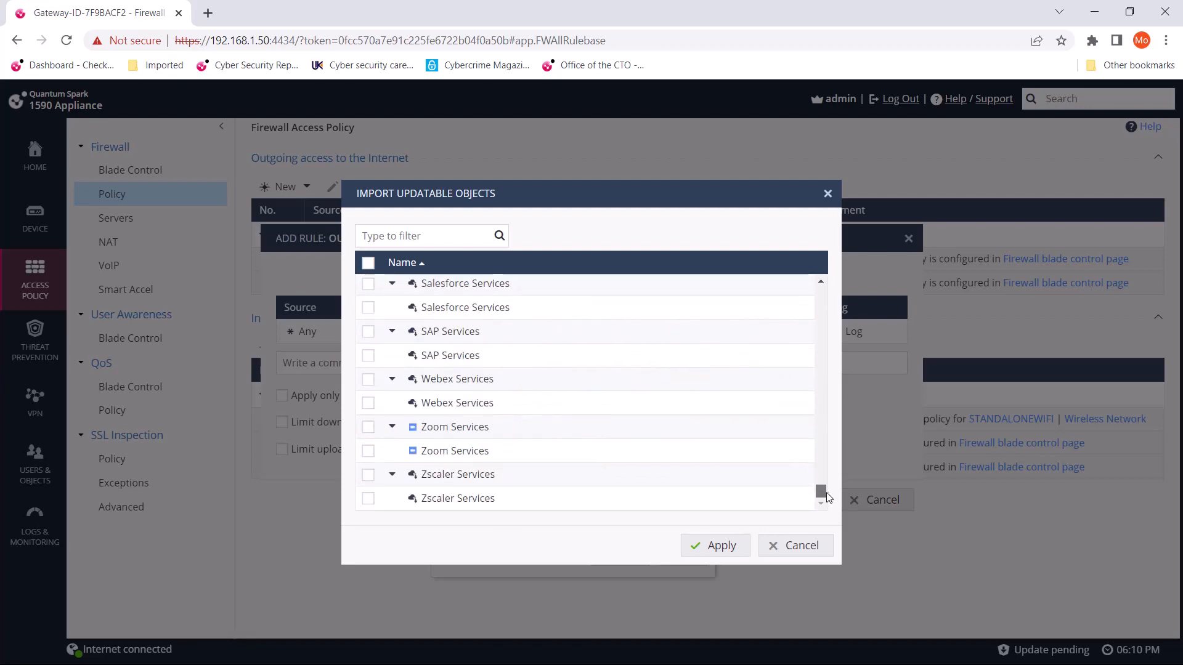
{"action": "scroll", "scroll_direction": "down", "scroll_amount": 3}
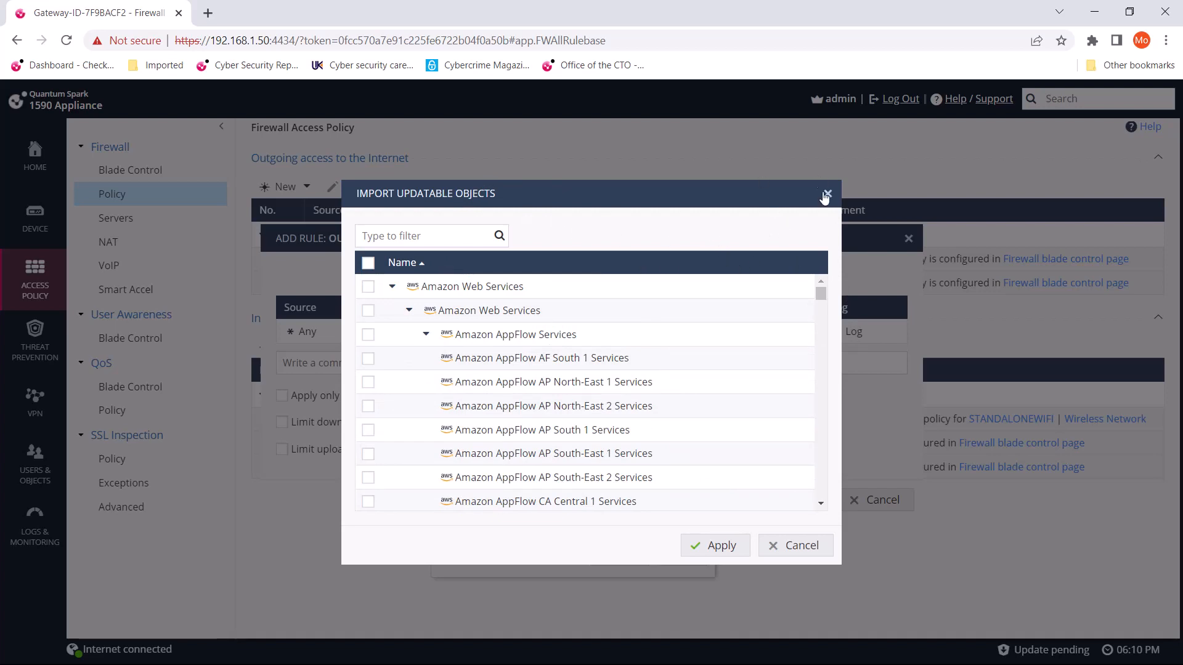
{"action": "left_click", "coordinate": [825, 194]}
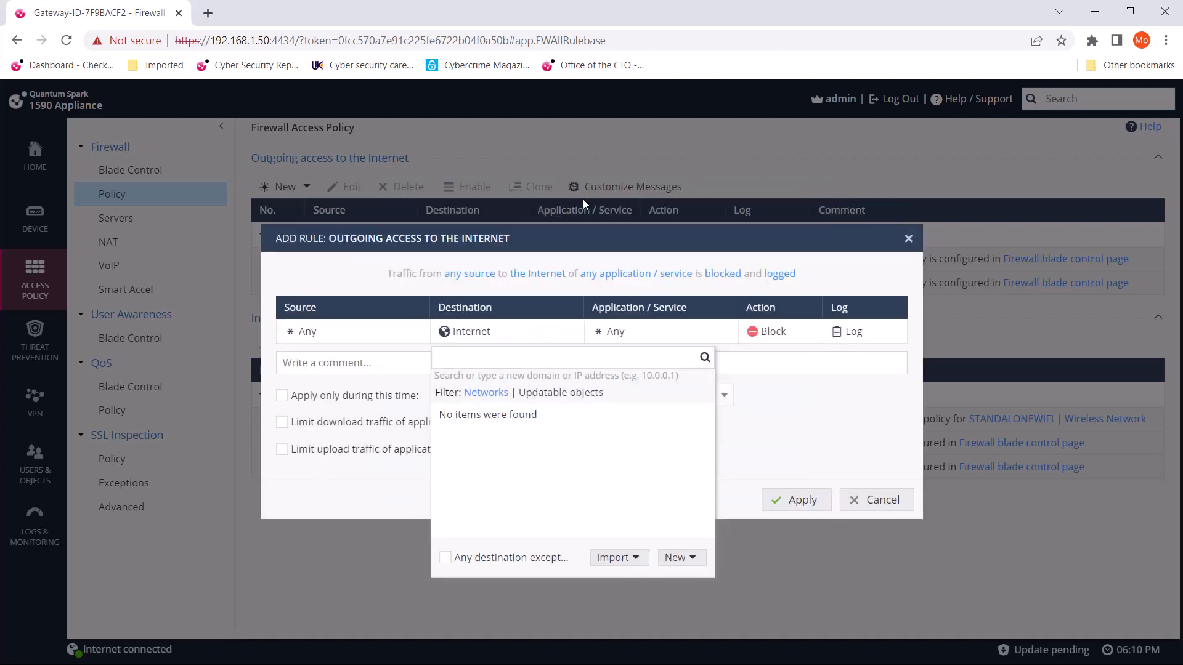
Cancel the Add Rule dialog and go to Home > Overview > System
{"action": "left_click", "coordinate": [876, 499]}
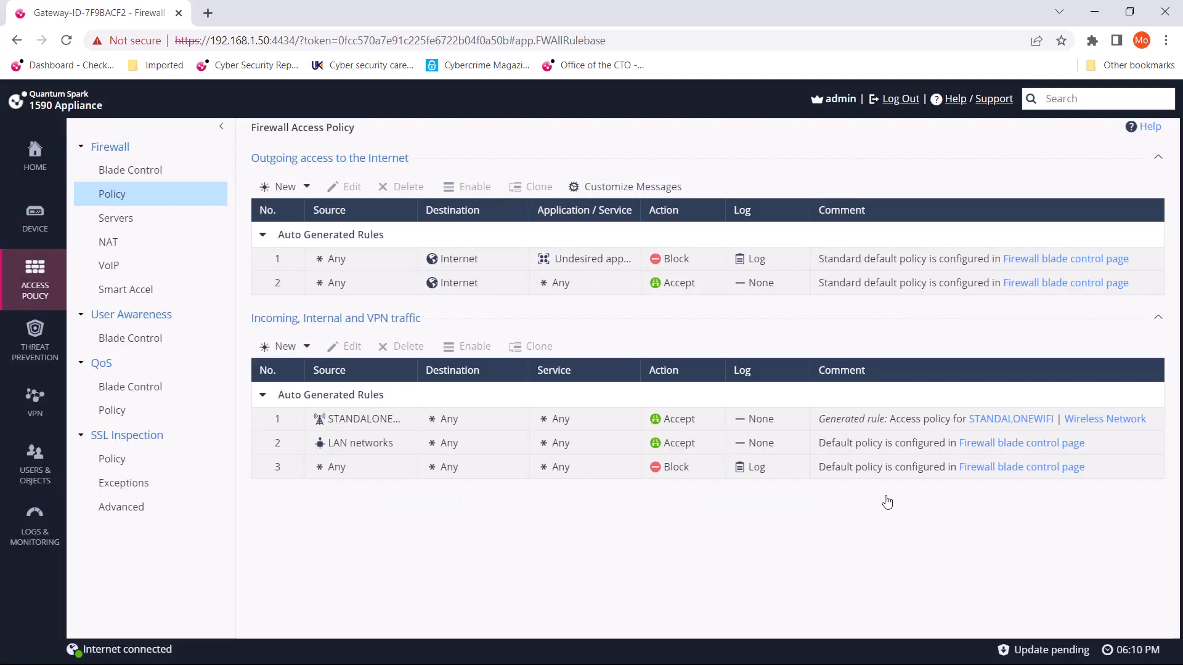
{"action": "mouse_move", "coordinate": [559, 355]}
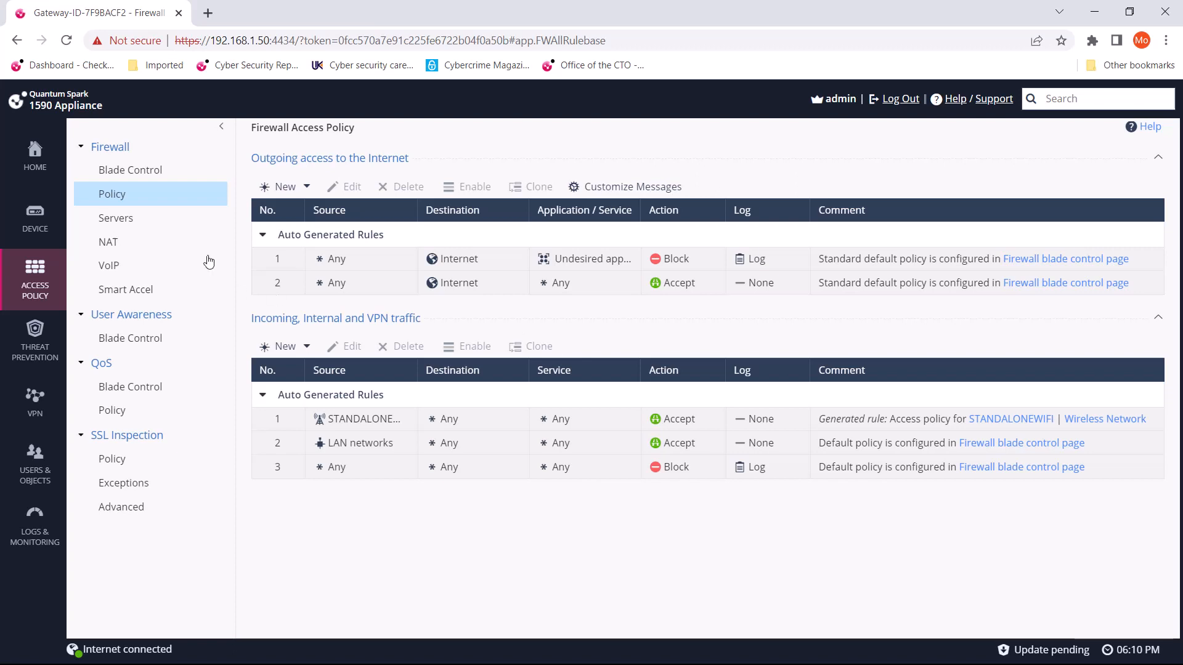
{"action": "left_click", "coordinate": [35, 155]}
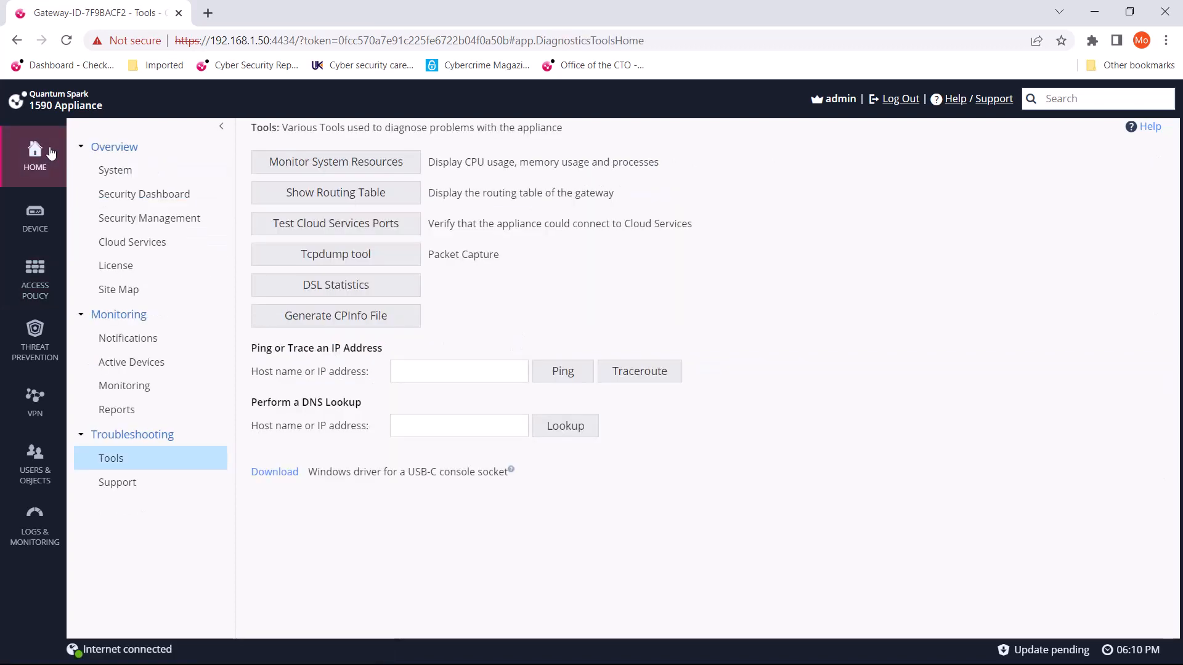
{"action": "left_click", "coordinate": [115, 170]}
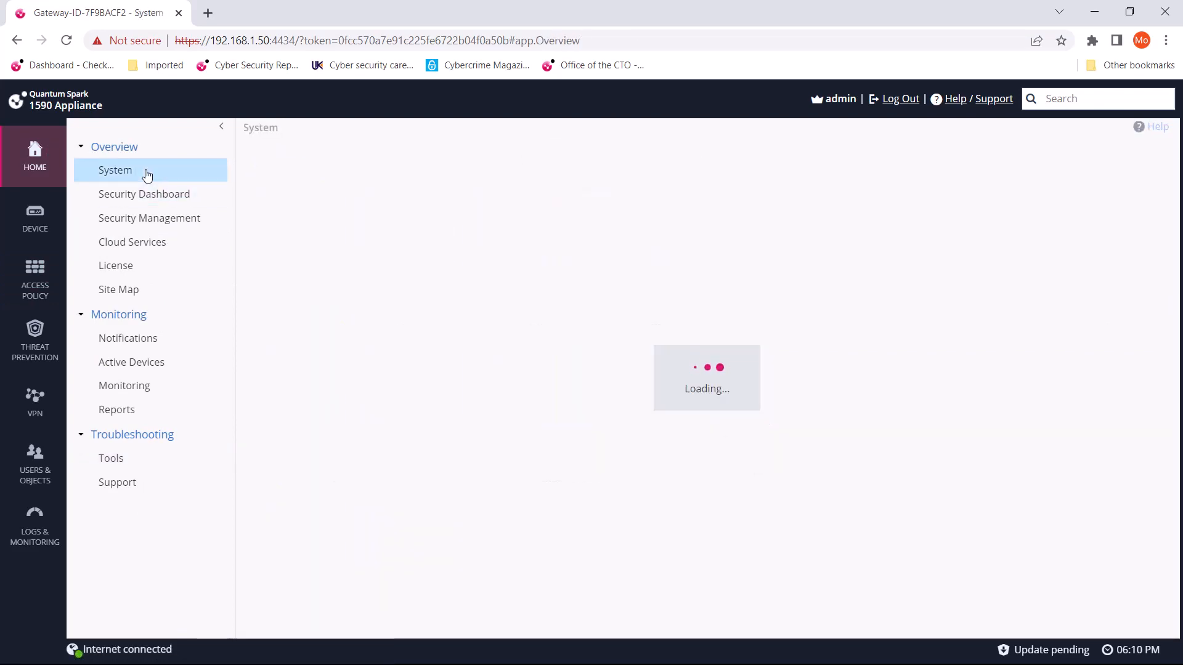